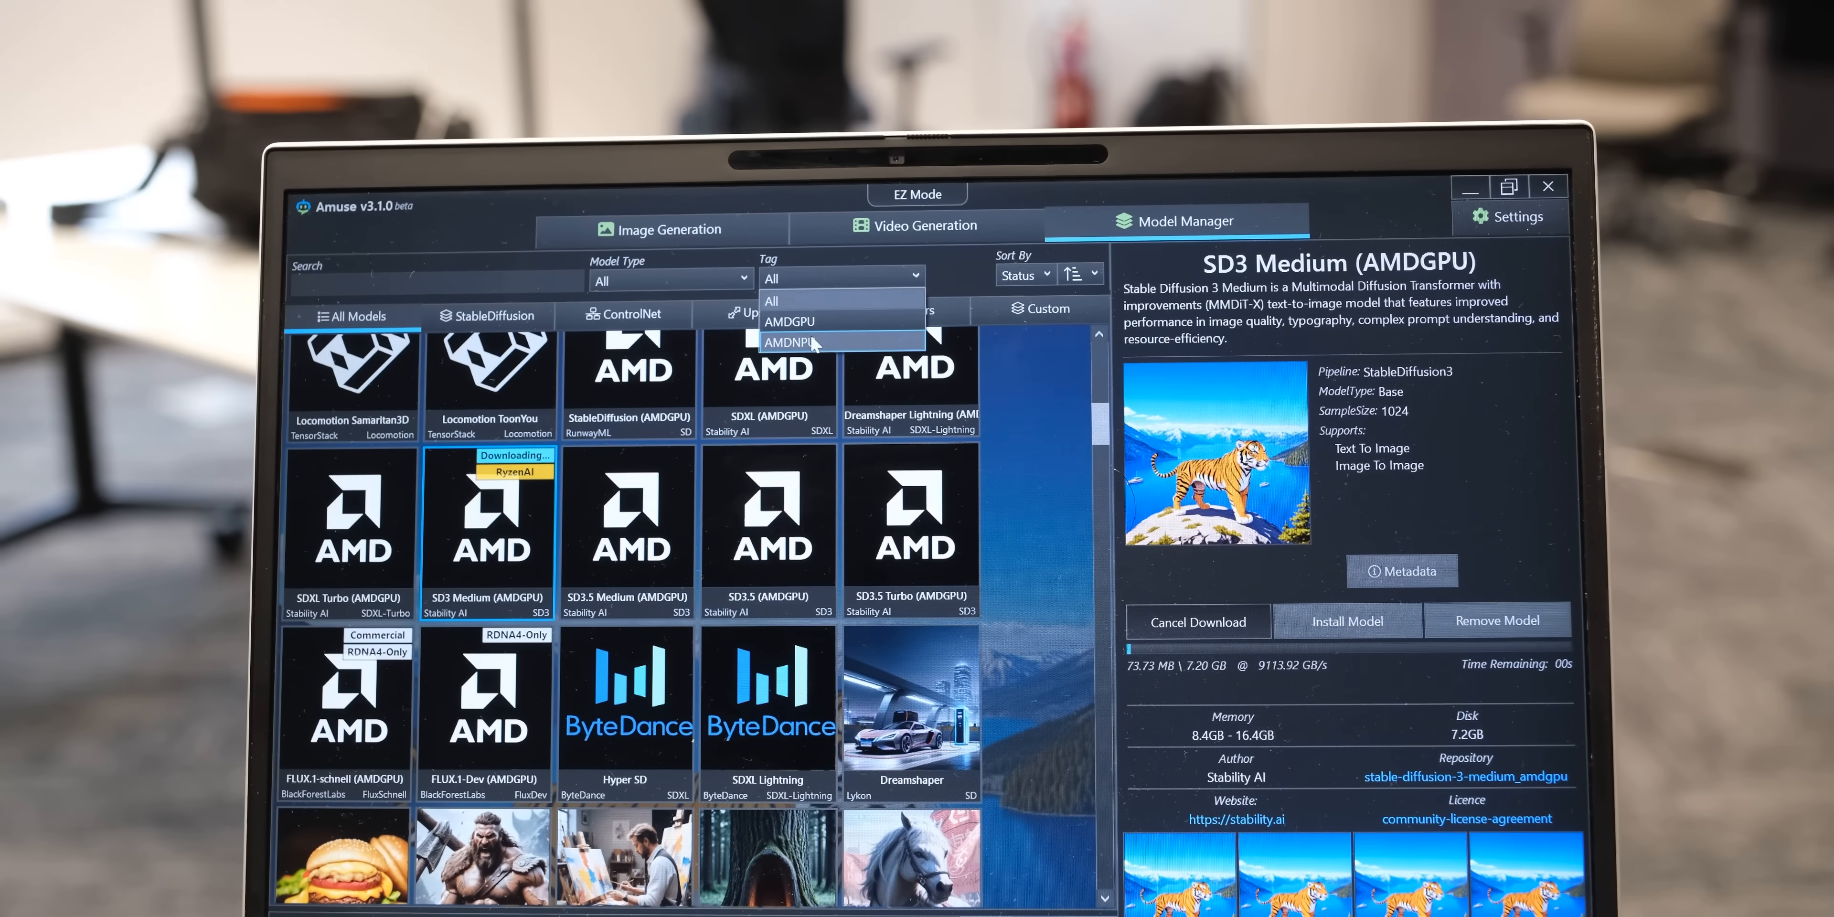
Filter the Amuse model catalogue to the AMDNPU tag.
{"action": "left_click", "coordinate": [793, 342]}
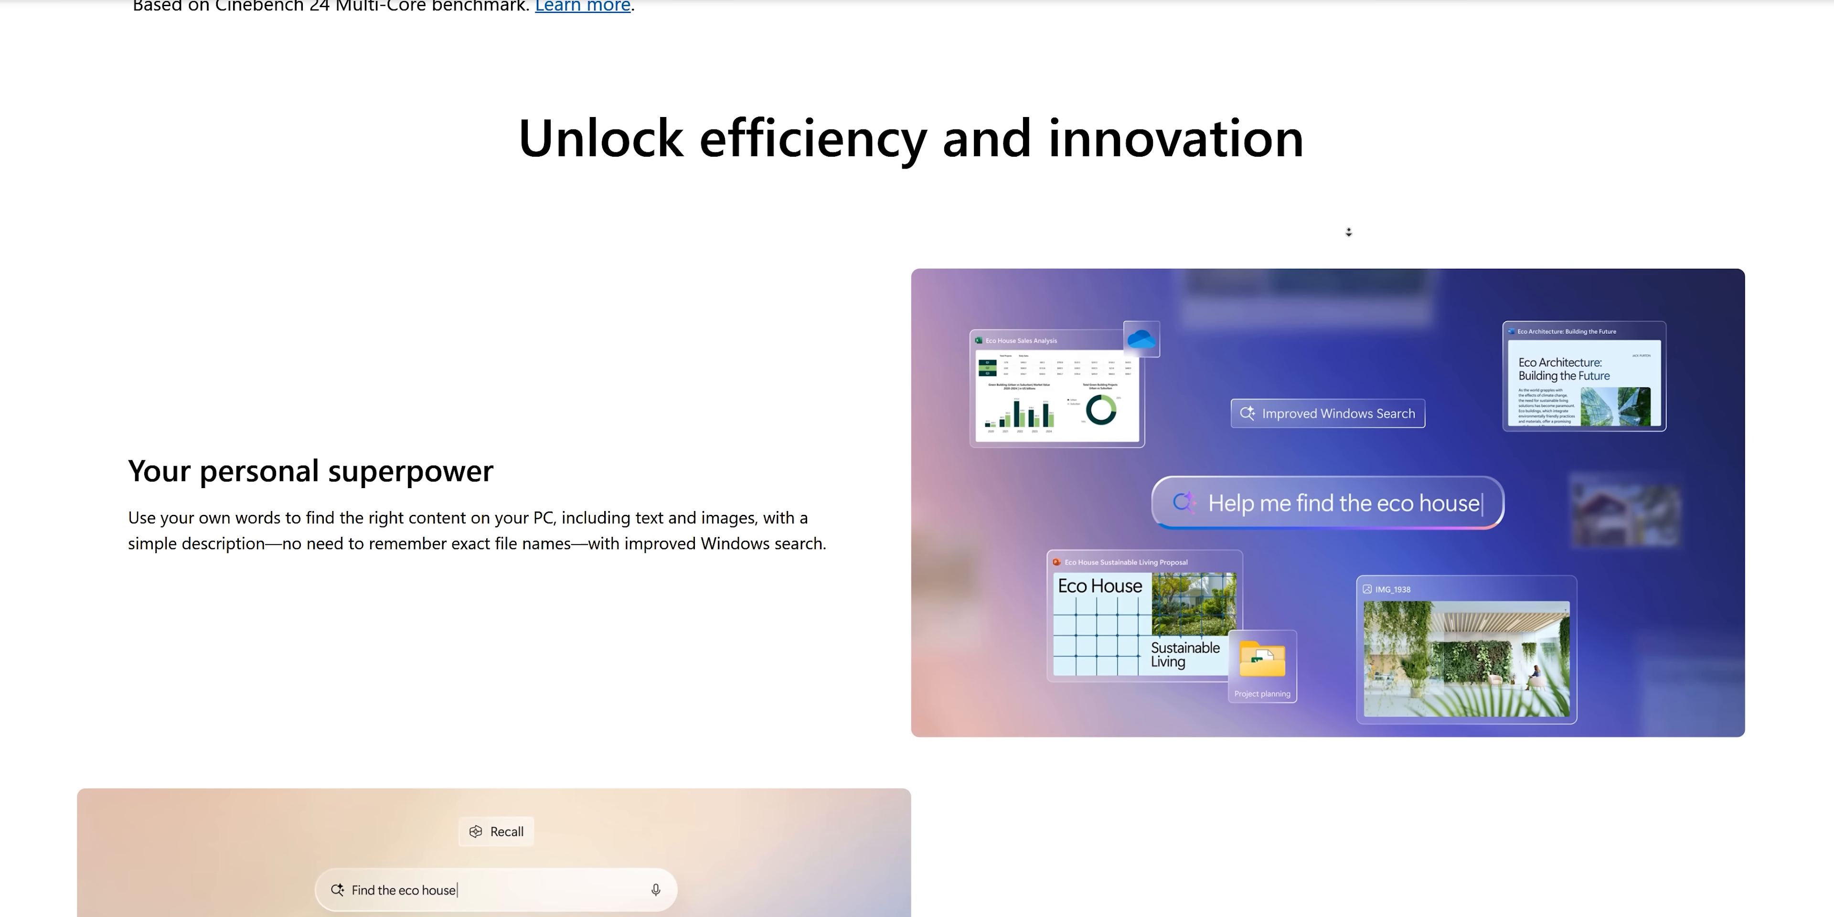
Scroll the Copilot+ PC page down to the 'Retrace your steps with Recall (preview)' section.
{"action": "scroll", "scroll_direction": "down", "scroll_amount": 3}
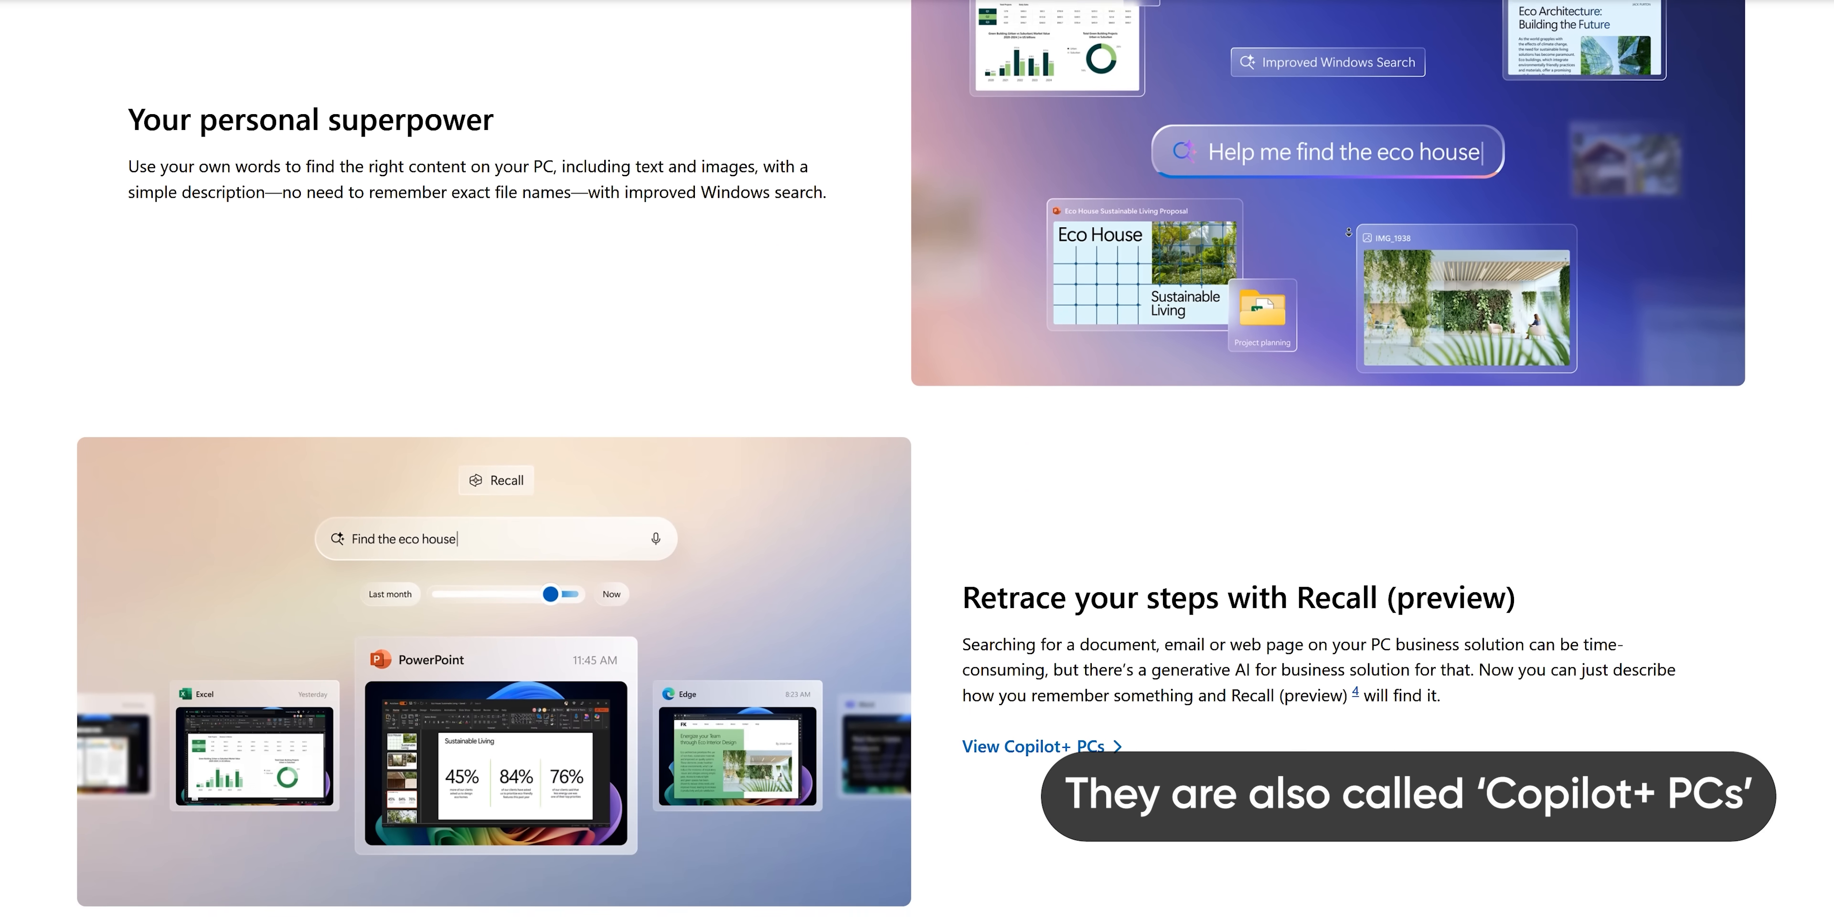
{"action": "scroll", "scroll_direction": "down", "scroll_amount": 3}
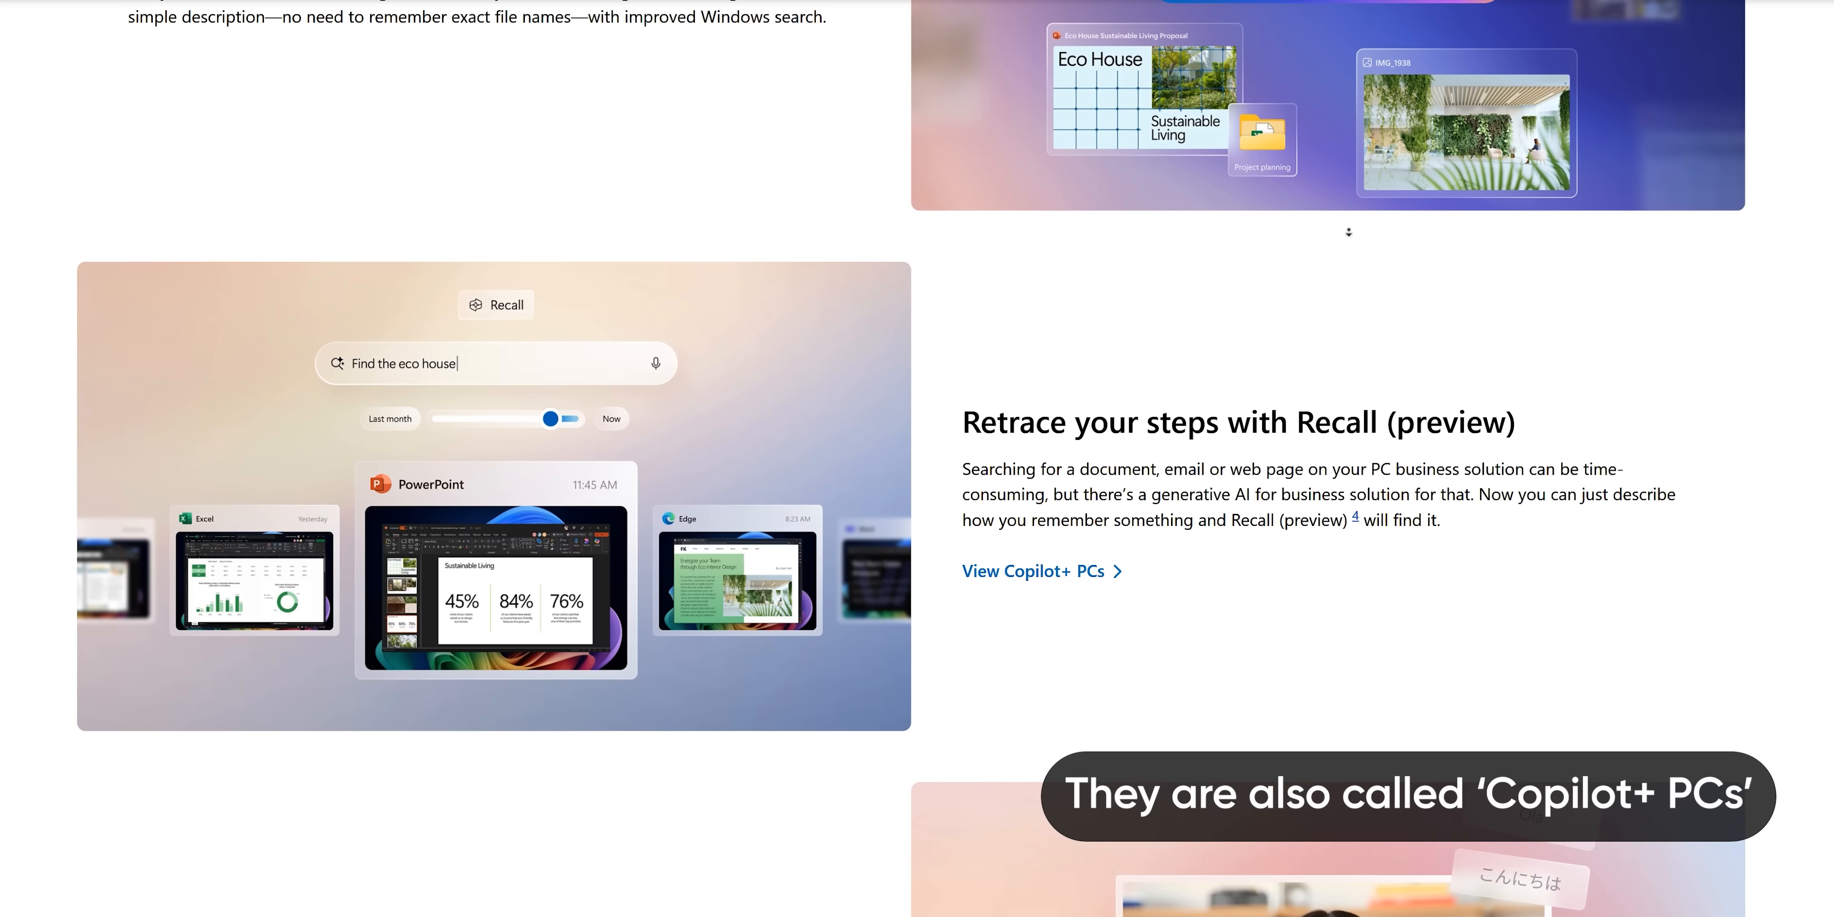
{"action": "scroll", "scroll_direction": "down", "scroll_amount": 3}
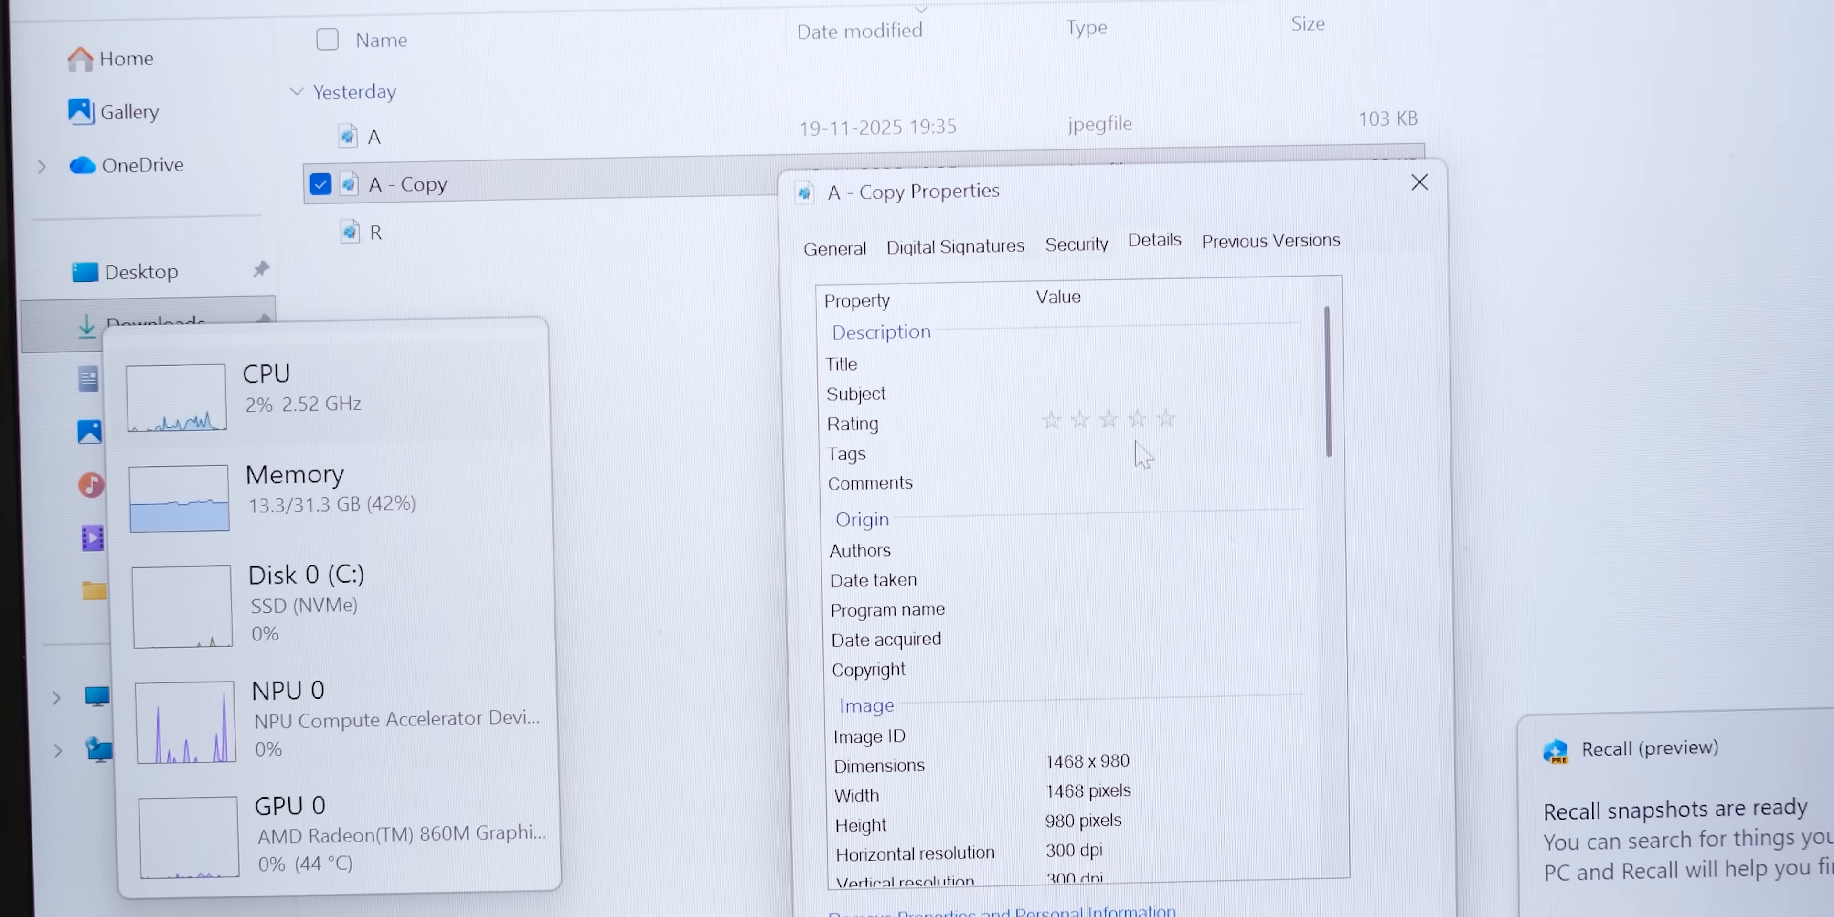
Search File Explorer by describing image content, e.g. 'horse' in Images set returning image R.
{"action": "scroll", "scroll_direction": "down", "scroll_amount": 3}
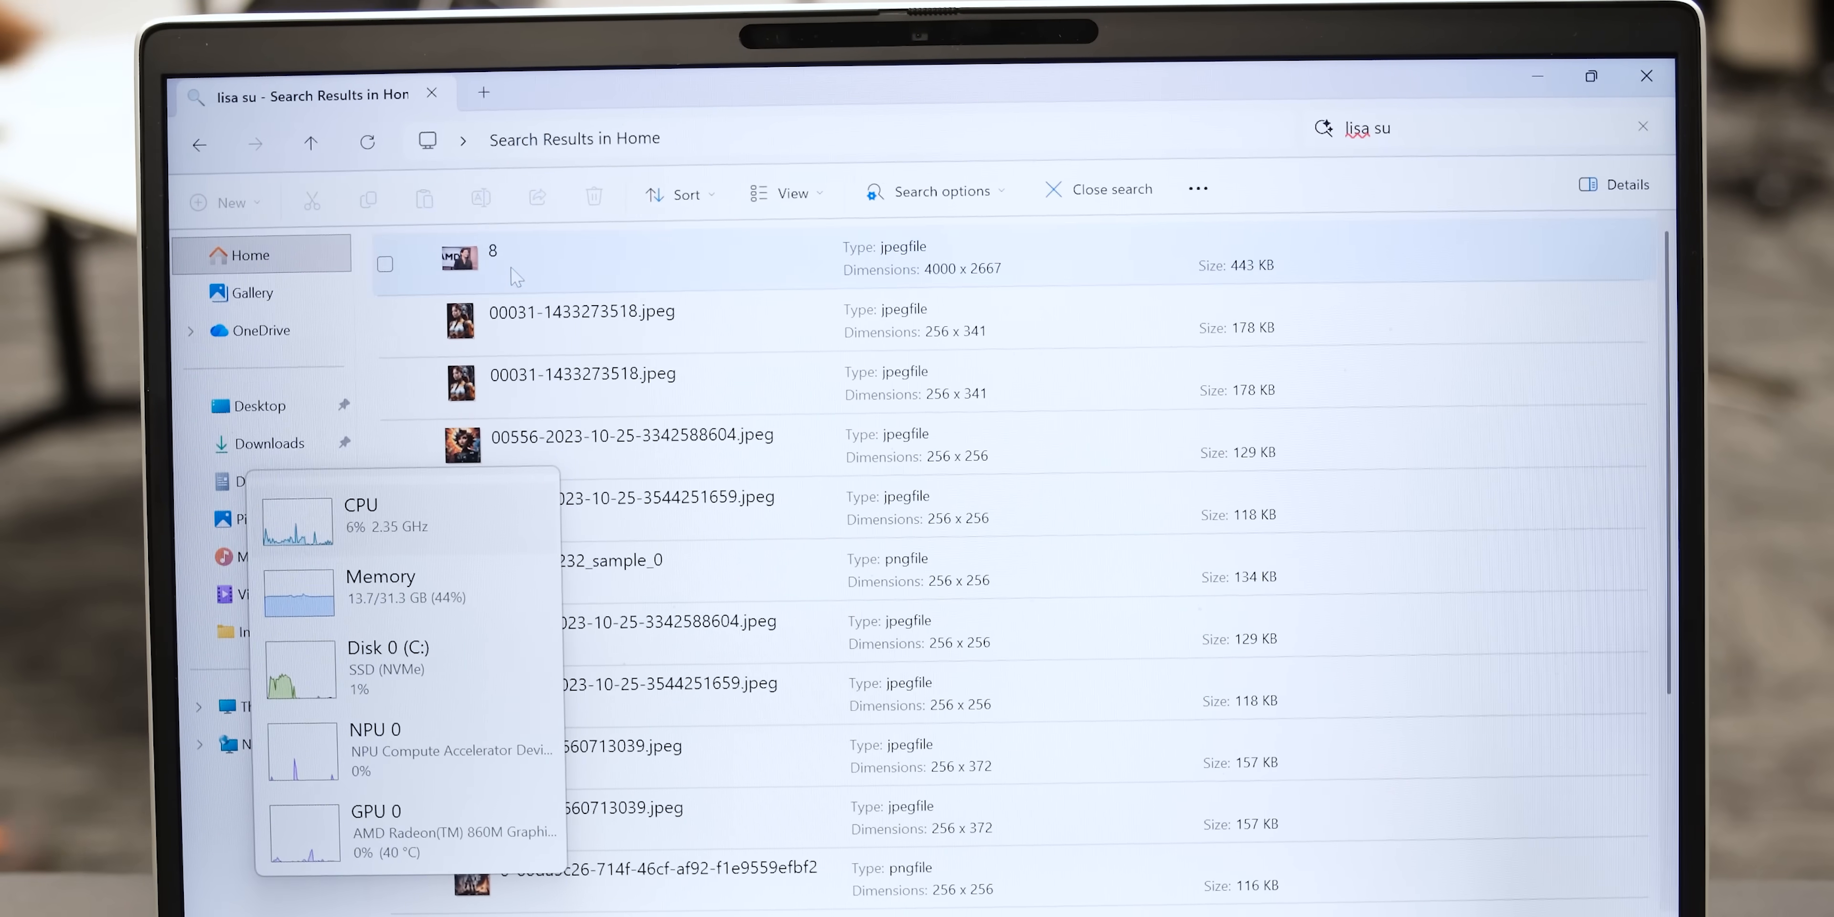
{"action": "double_click", "coordinate": [491, 257]}
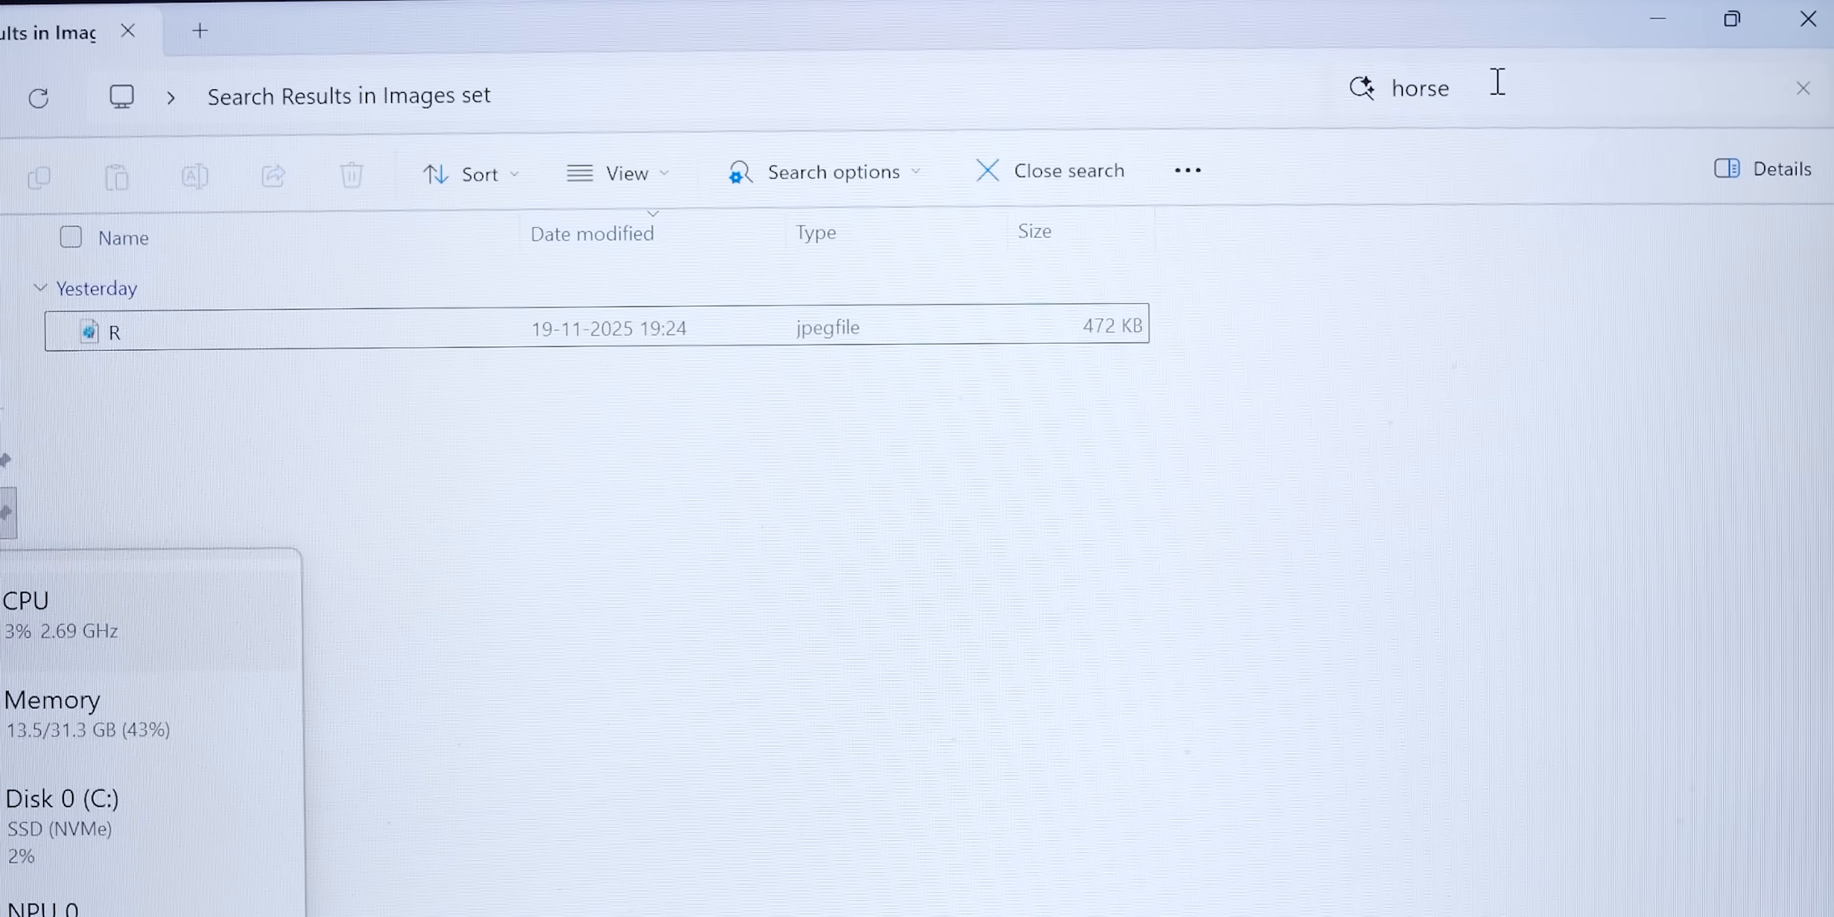
{"action": "double_click", "coordinate": [113, 331]}
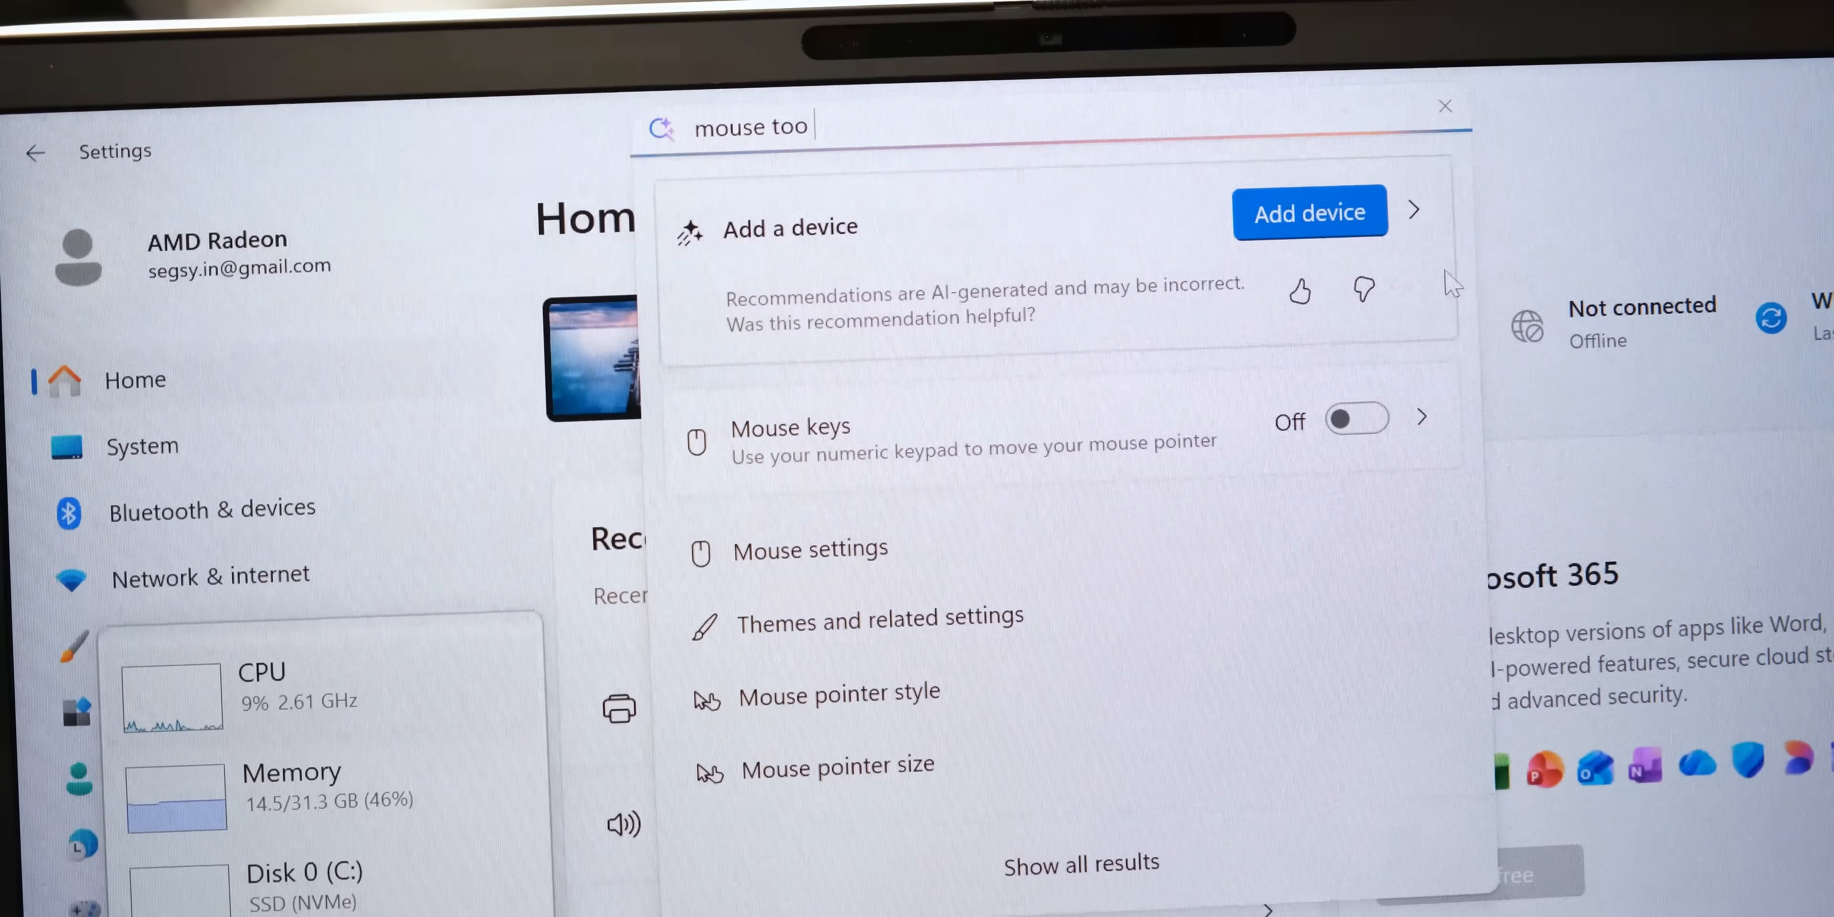
Search Settings for 'mouse too small' and follow an AI-suggested result.
{"action": "type", "text": "small"}
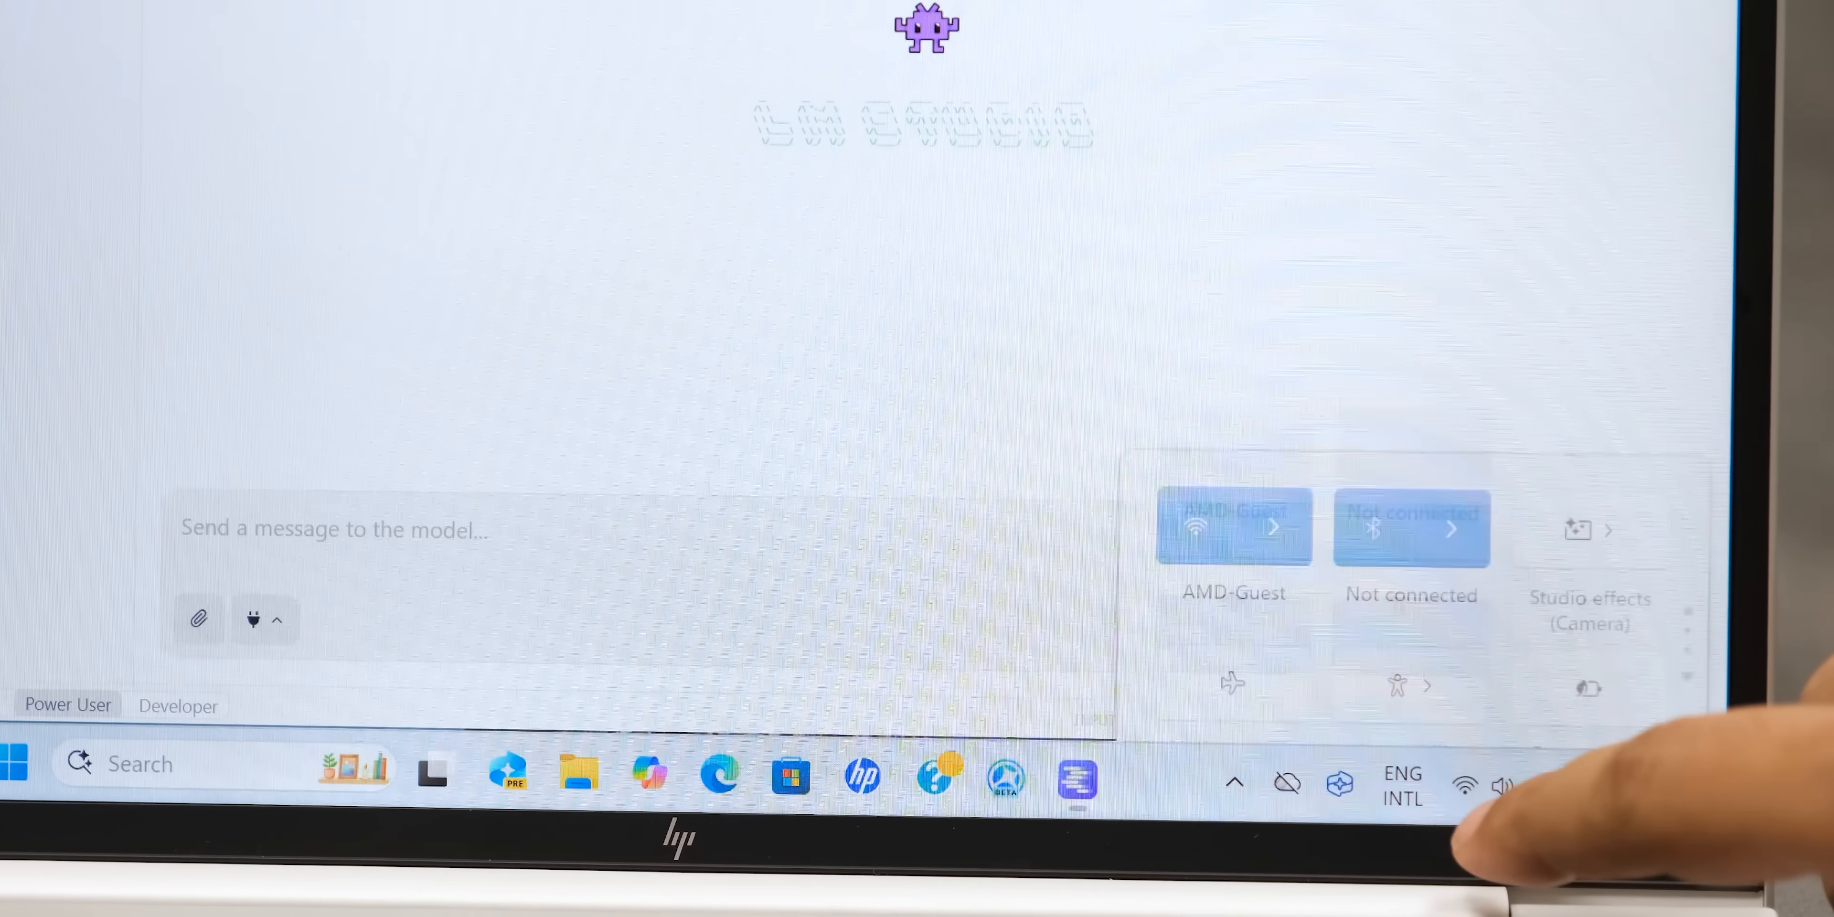
{"action": "left_click", "coordinate": [1464, 783]}
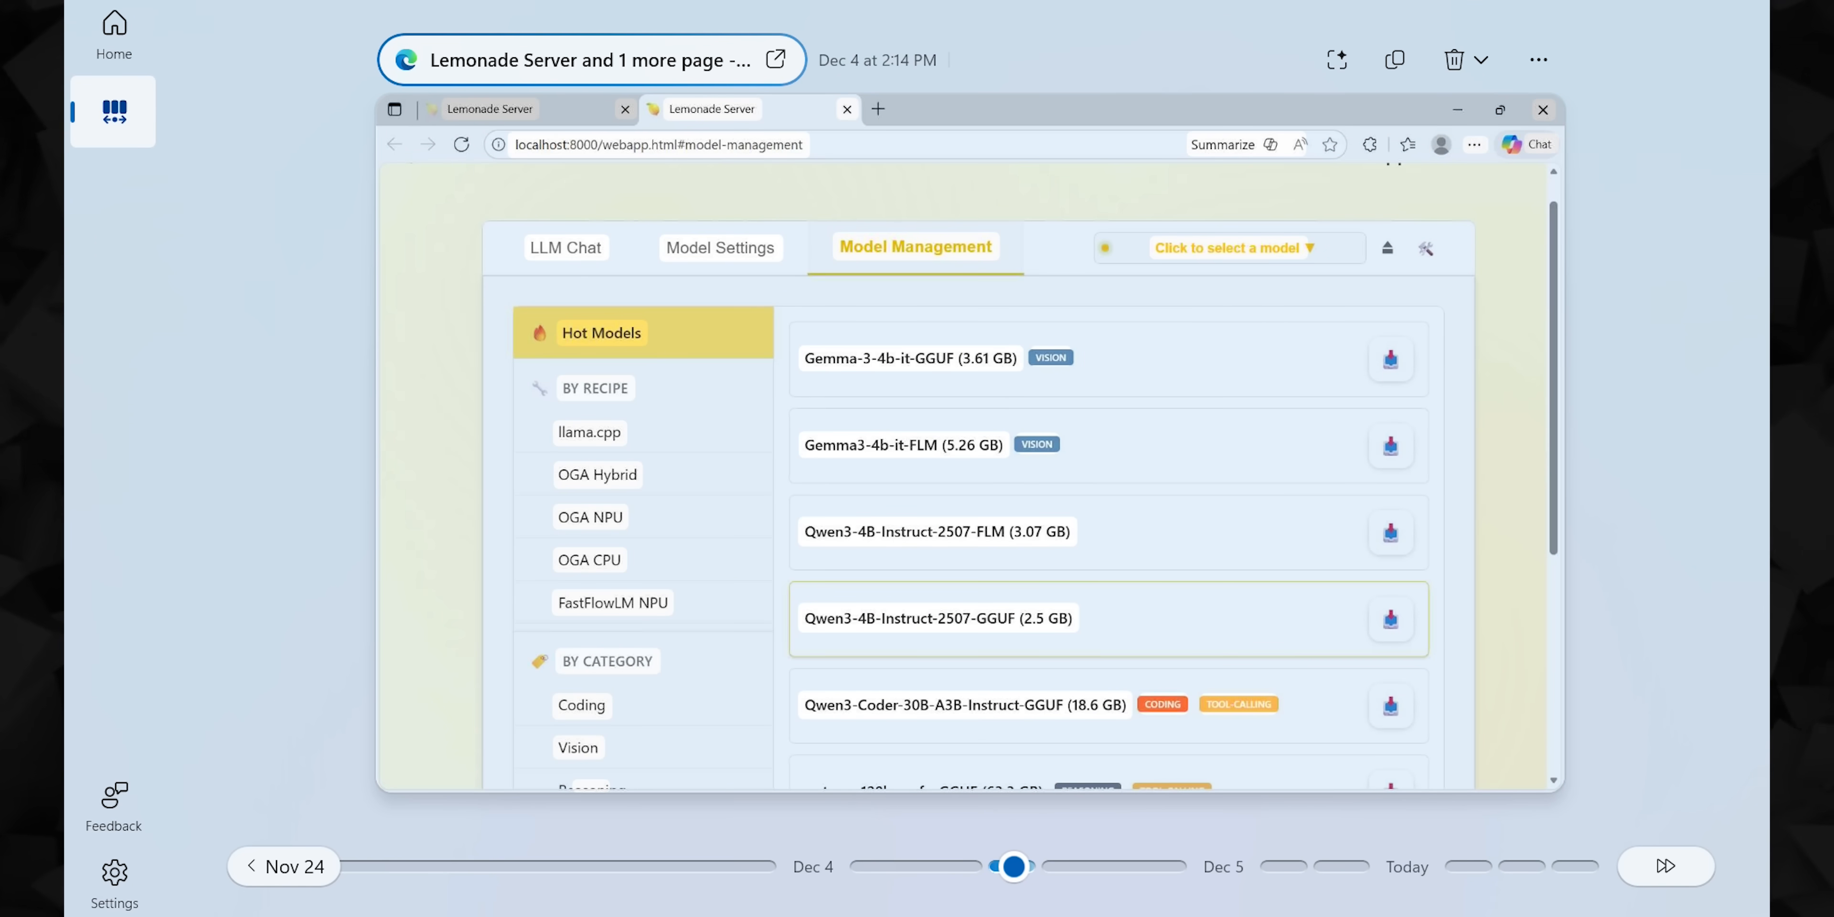
Browse earlier Recall snapshots on the timeline, then reach the Recall & snapshots filter lists.
{"action": "left_click_drag", "start_coordinate": [1012, 866], "coordinate": [1124, 867]}
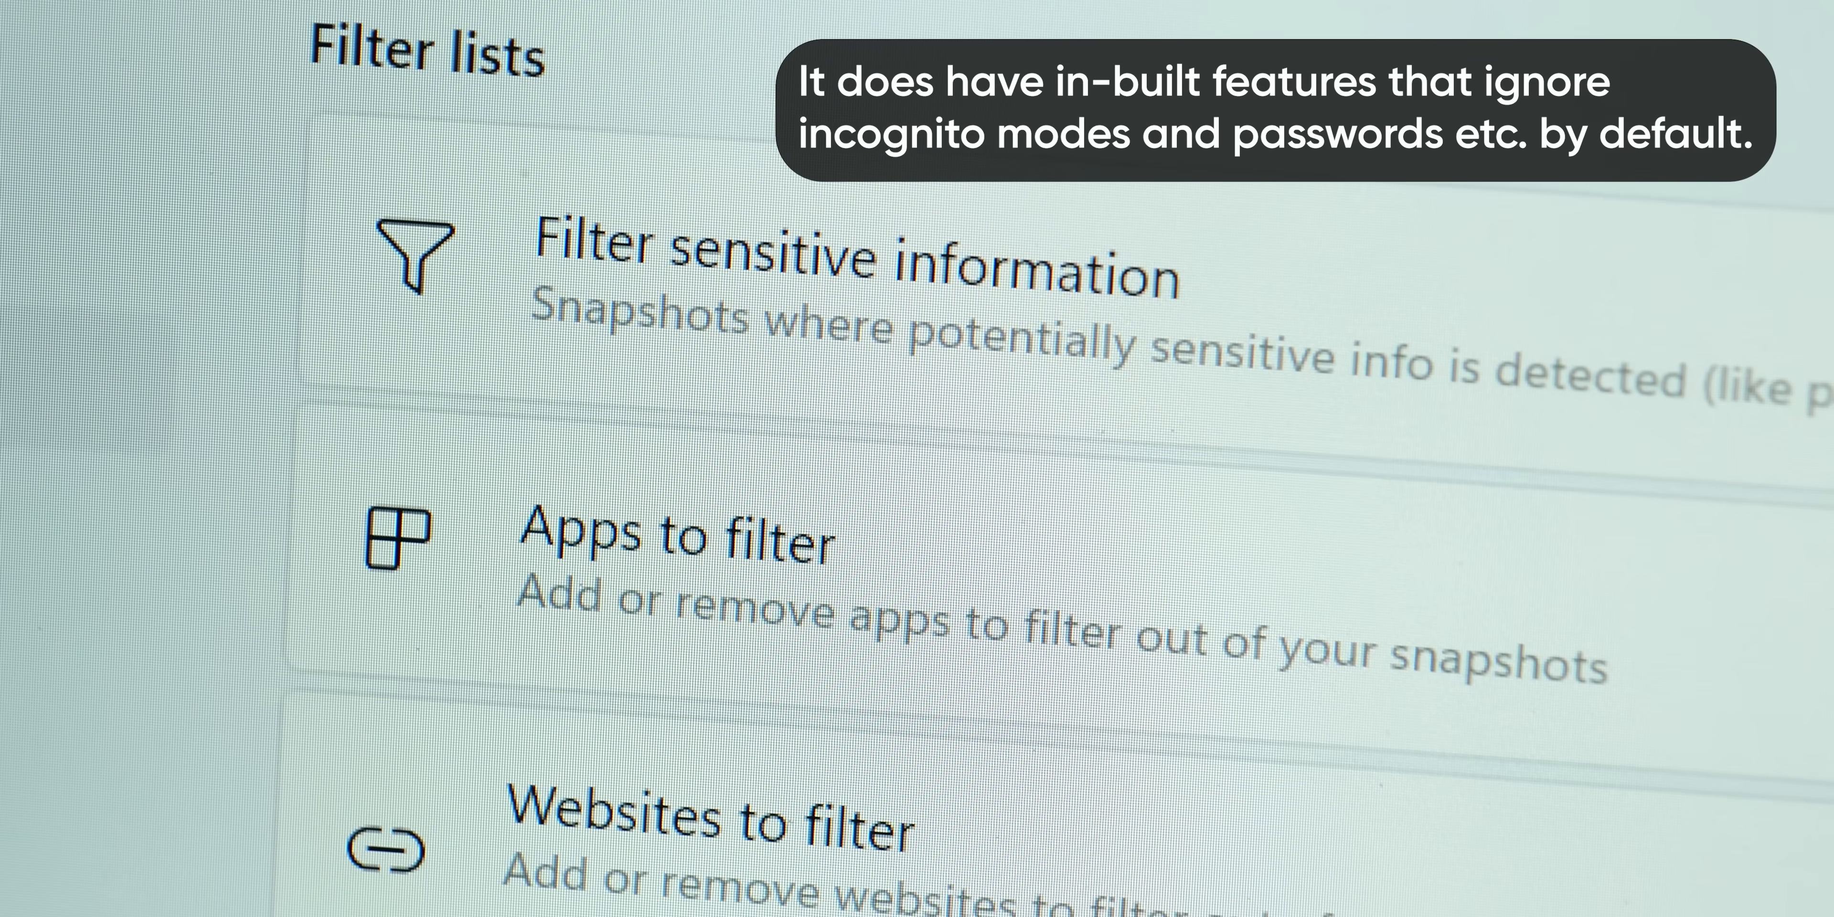
{"action": "scroll", "scroll_direction": "down", "scroll_amount": 3}
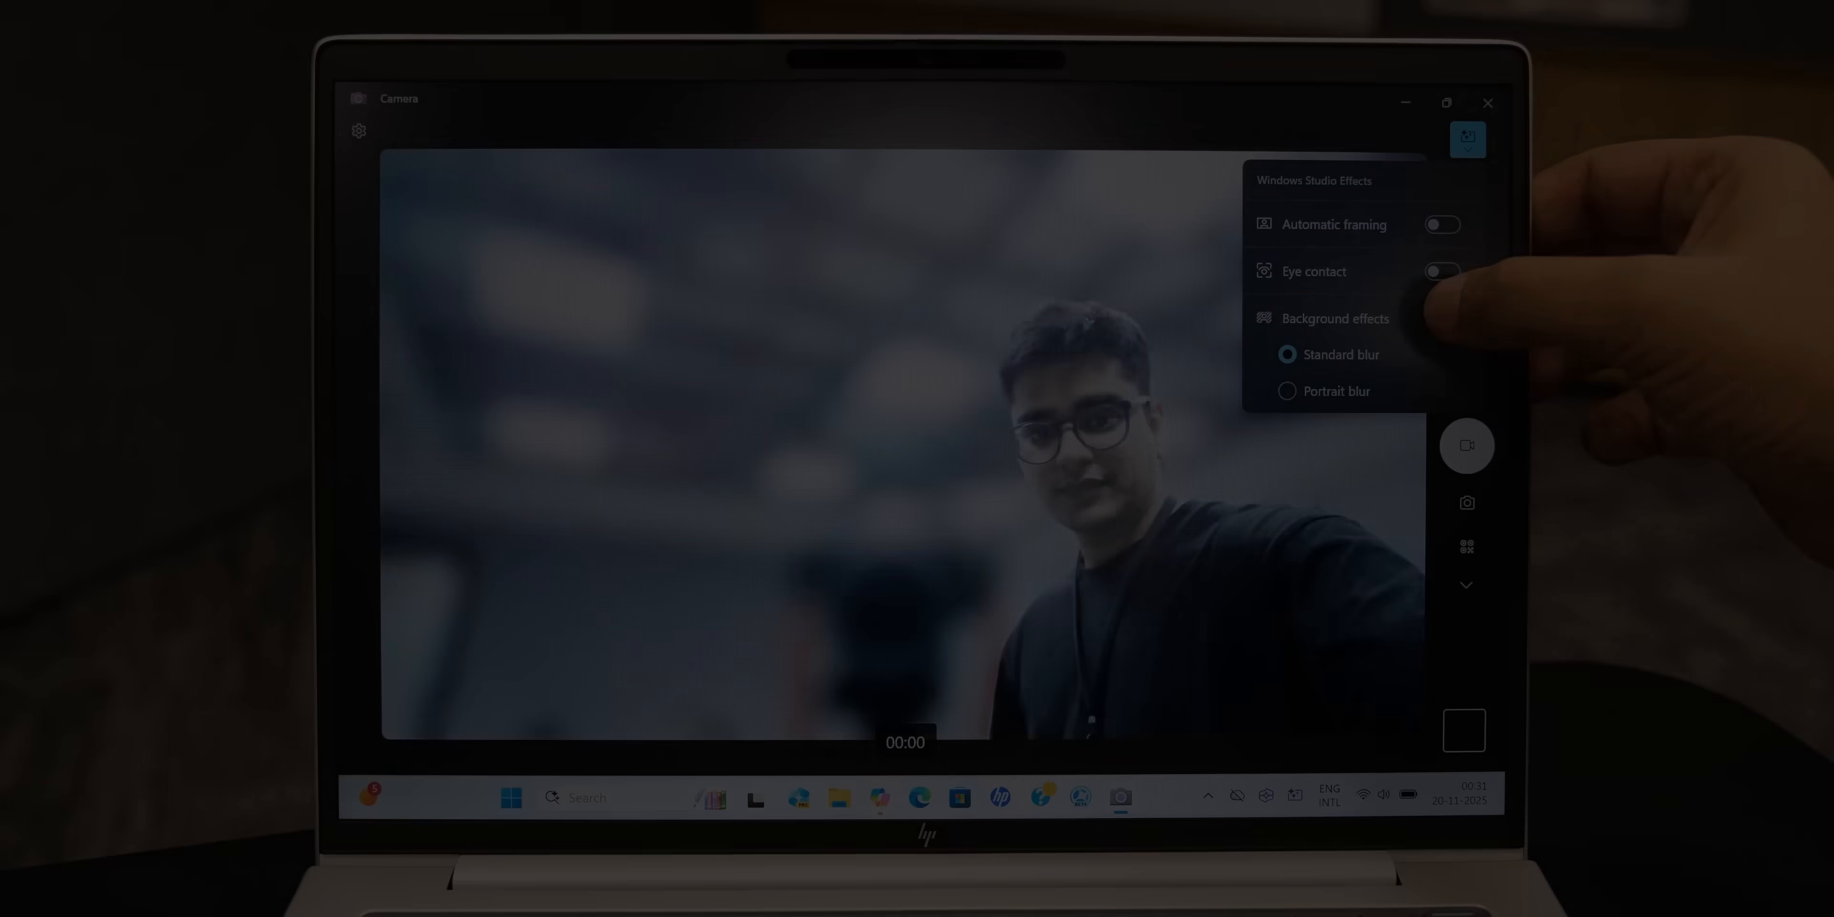
Toggle Windows Studio Effects background blur off and back on with Standard blur.
{"action": "left_click", "coordinate": [1440, 318]}
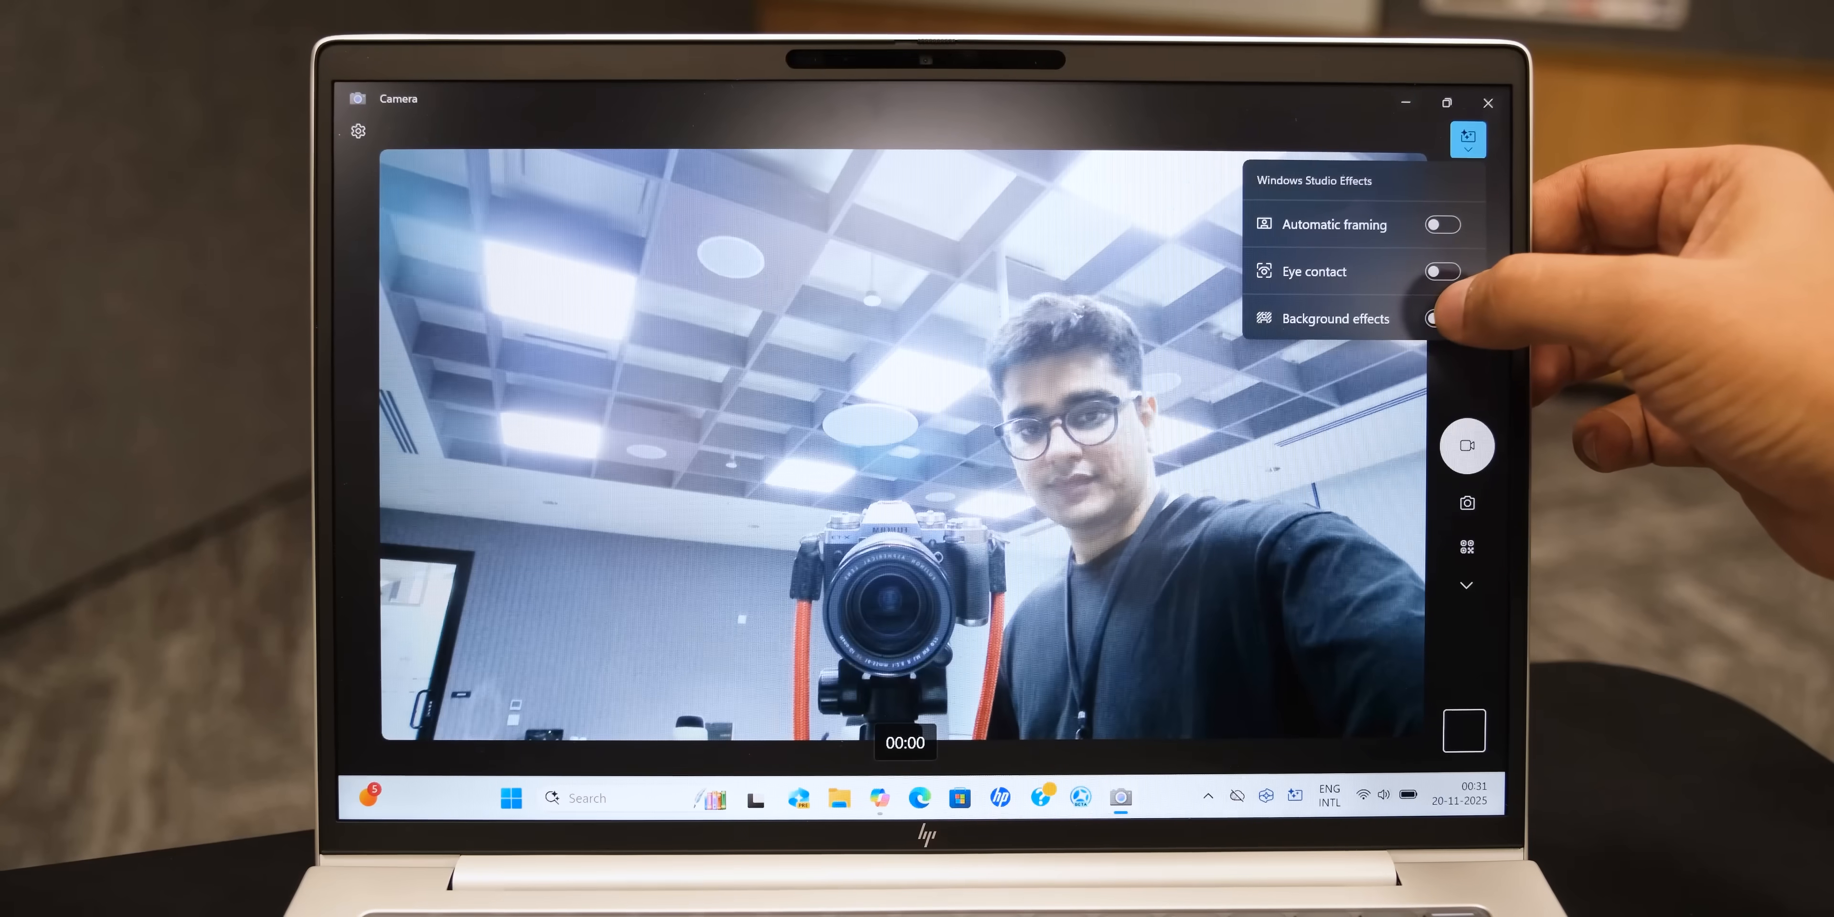
{"action": "left_click", "coordinate": [1440, 318]}
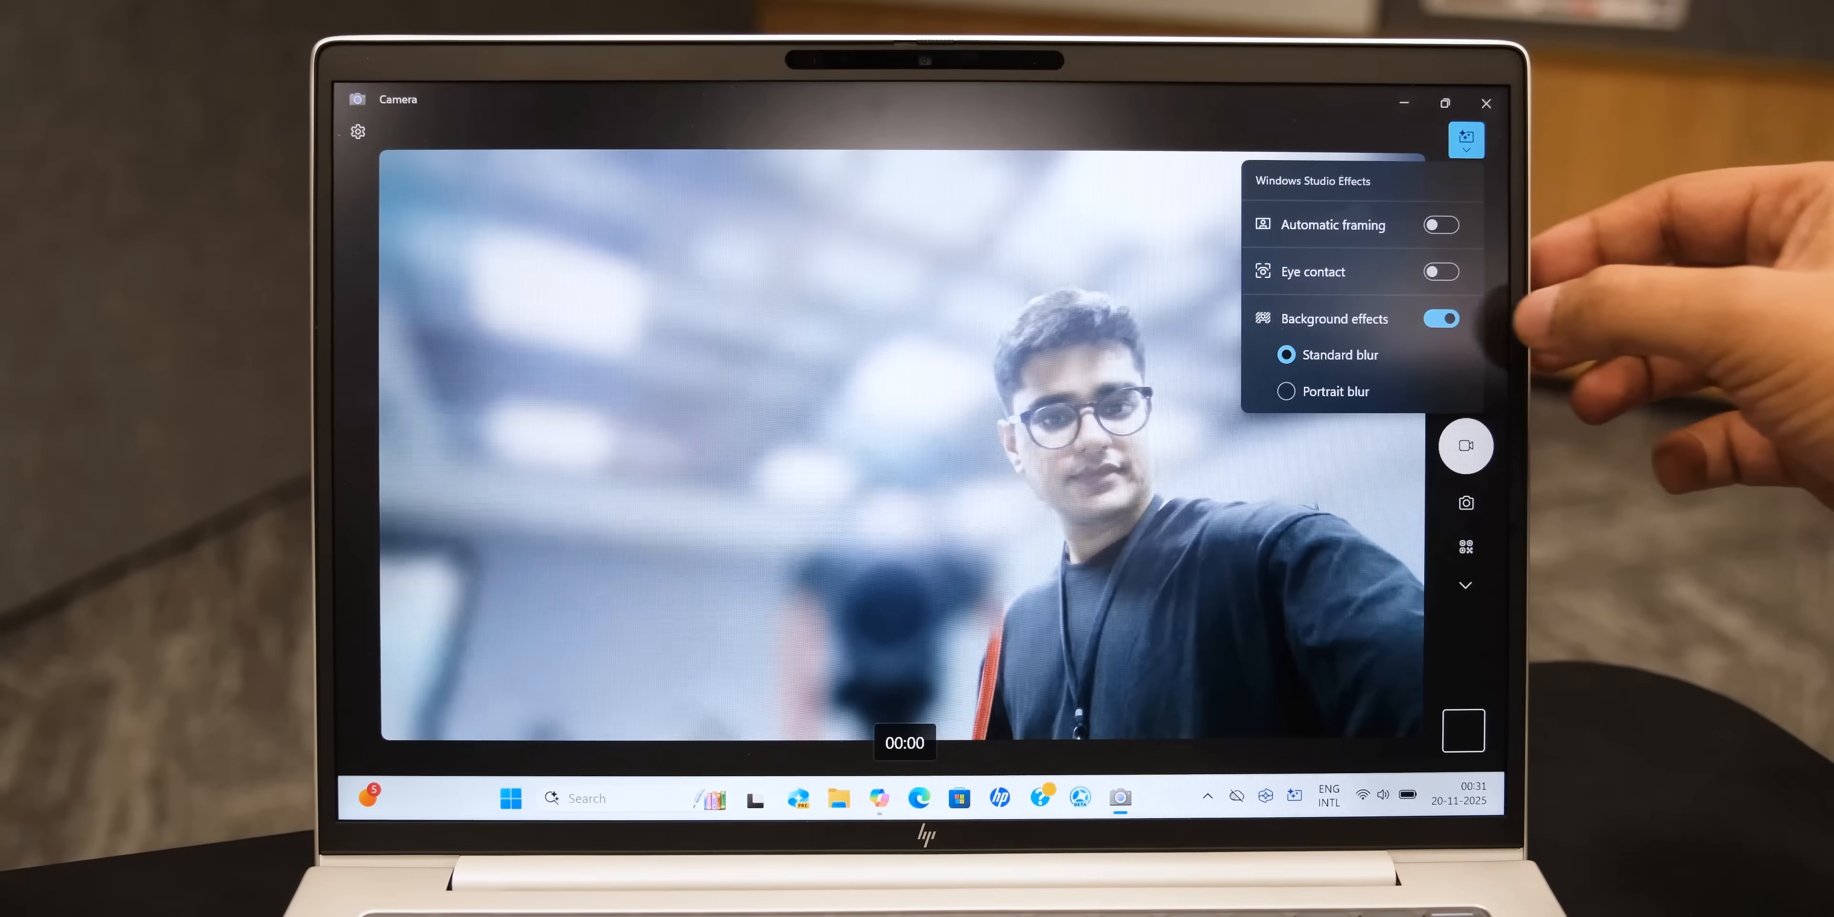
{"action": "left_click", "coordinate": [1442, 318]}
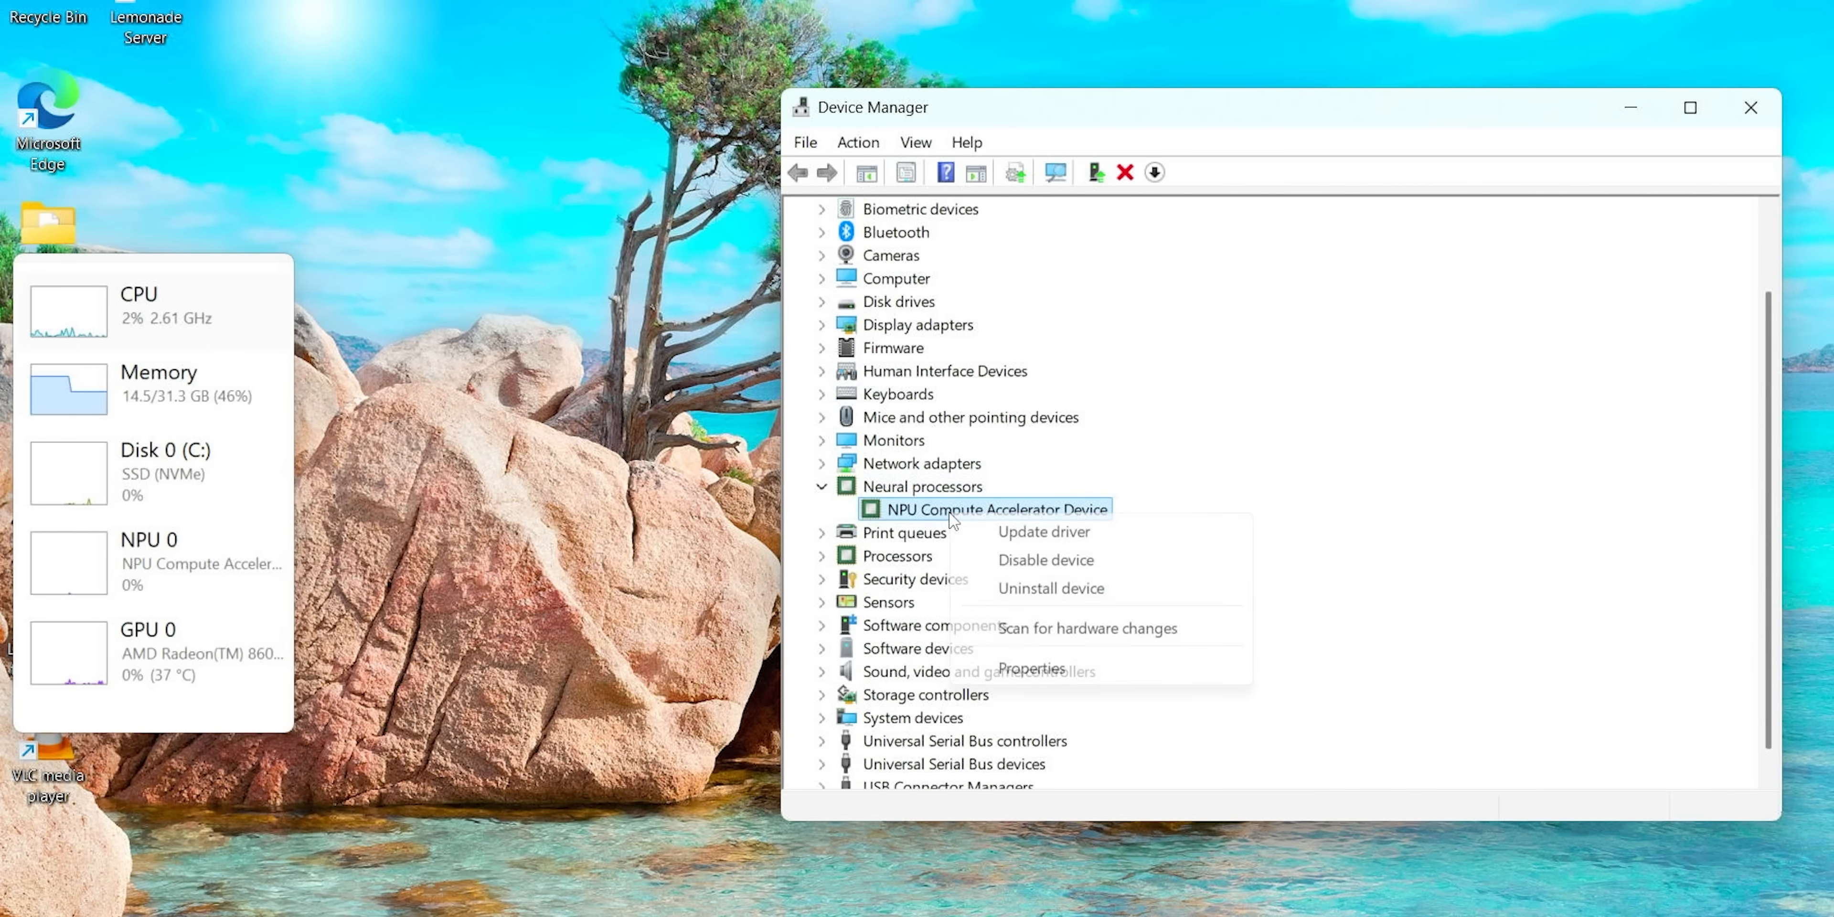
Disable the NPU Compute Accelerator Device and confirm the warning.
{"action": "left_click", "coordinate": [1044, 559]}
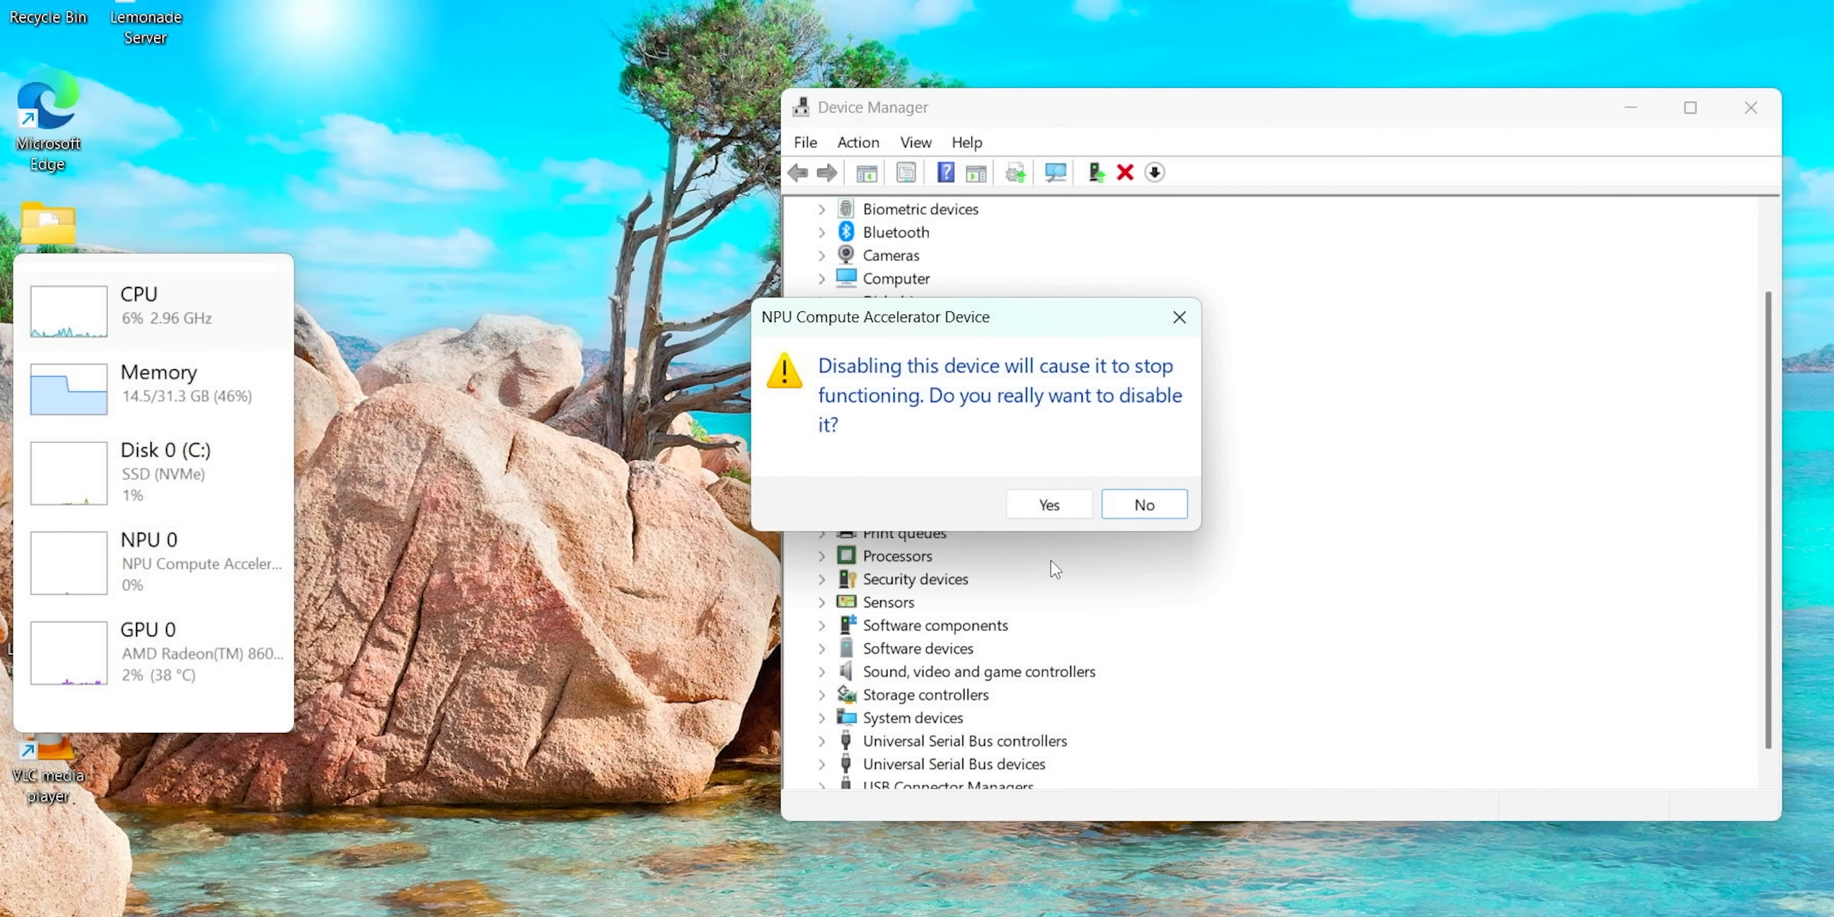
{"action": "left_click", "coordinate": [1048, 505]}
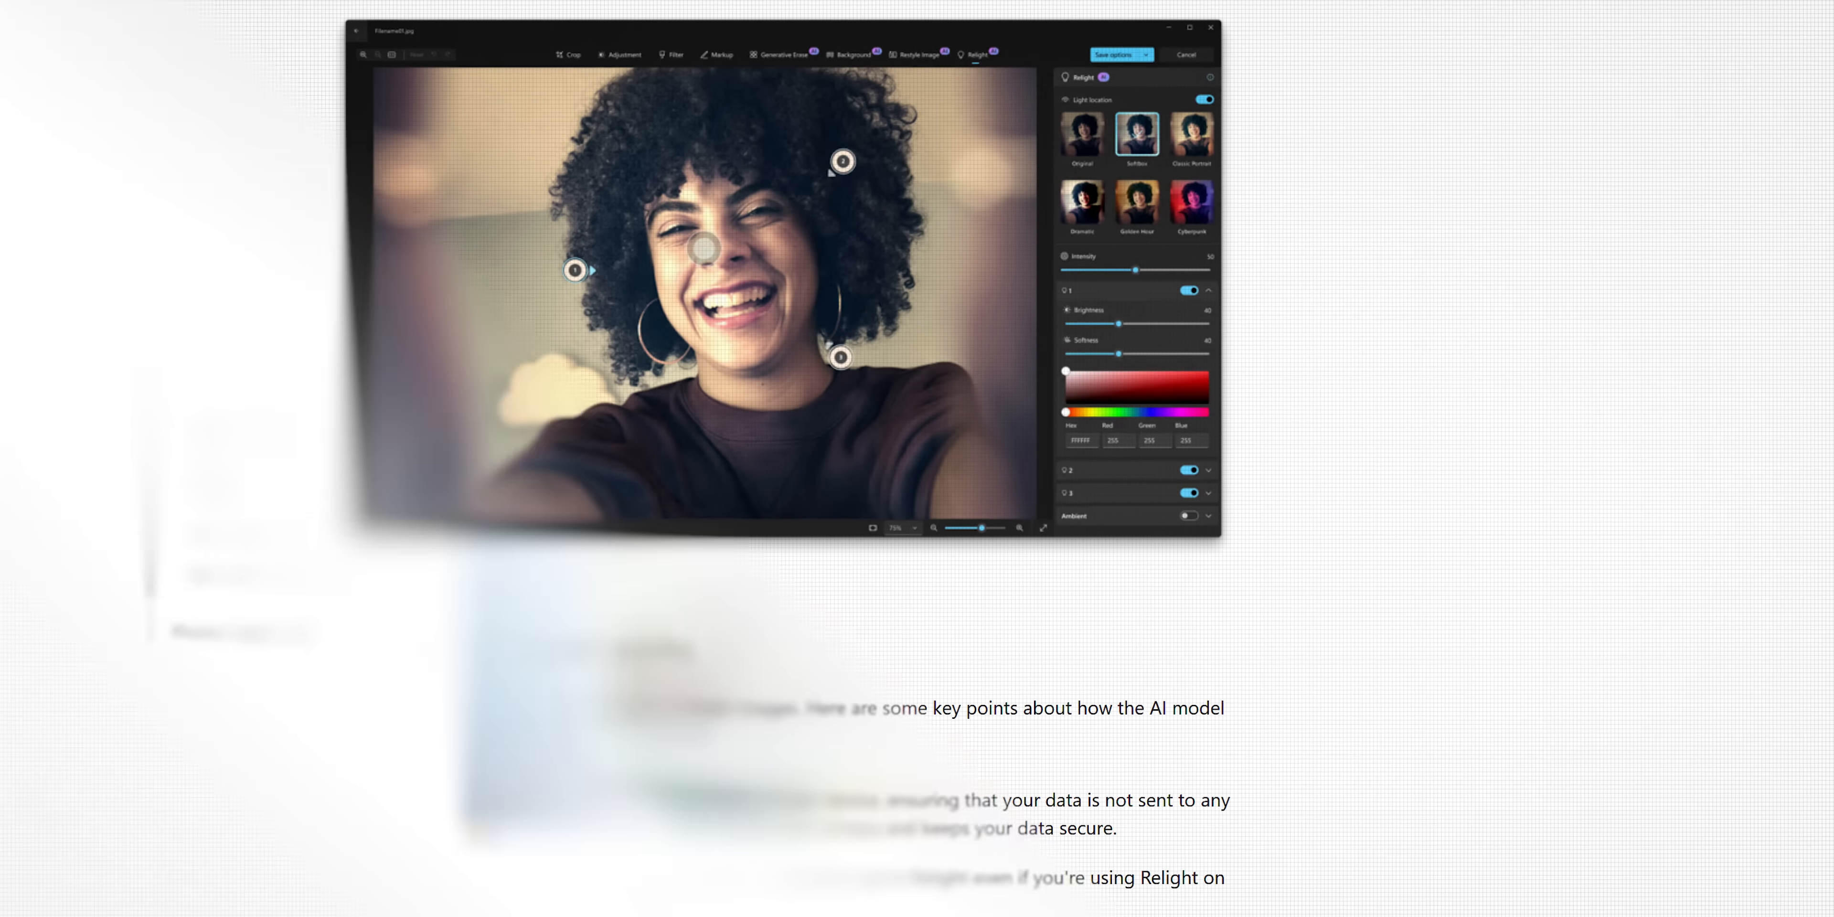
Apply a Relight lighting preset such as Softbox to the smiling woman's portrait.
{"action": "left_click", "coordinate": [285, 431]}
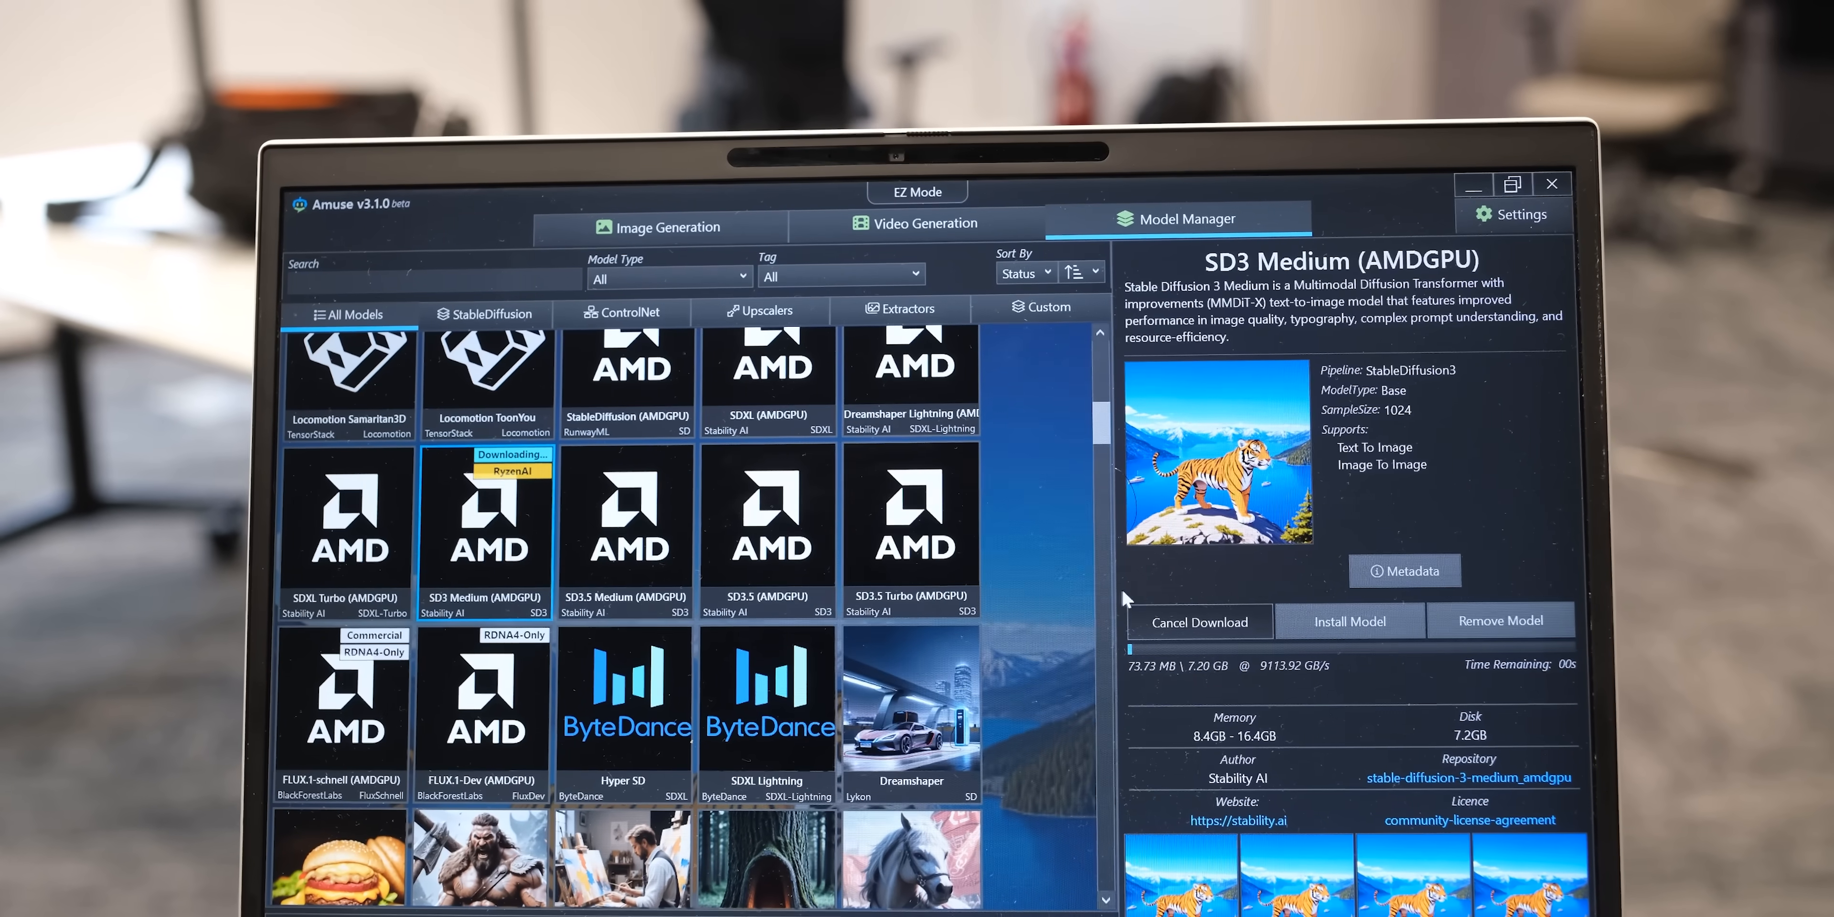
Filter Amuse models to the AMDNPU tag and view the SD3 Medium (AMDGPU) tile details.
{"action": "left_click", "coordinate": [838, 274]}
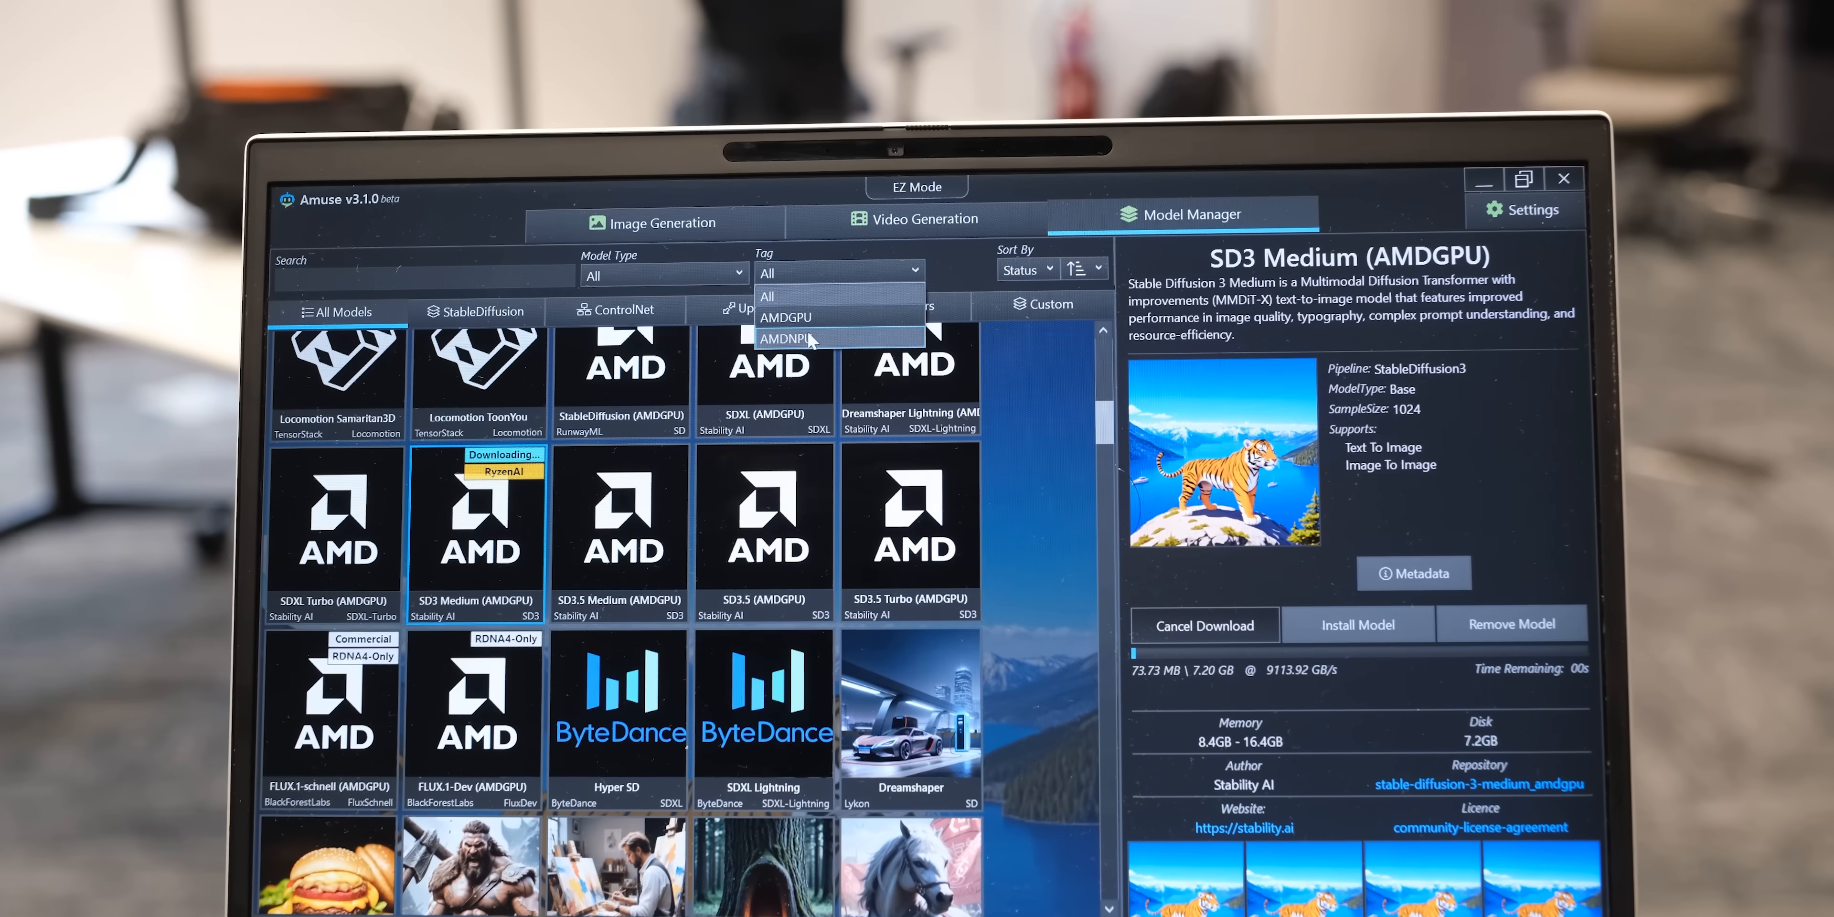
{"action": "left_click", "coordinate": [787, 339]}
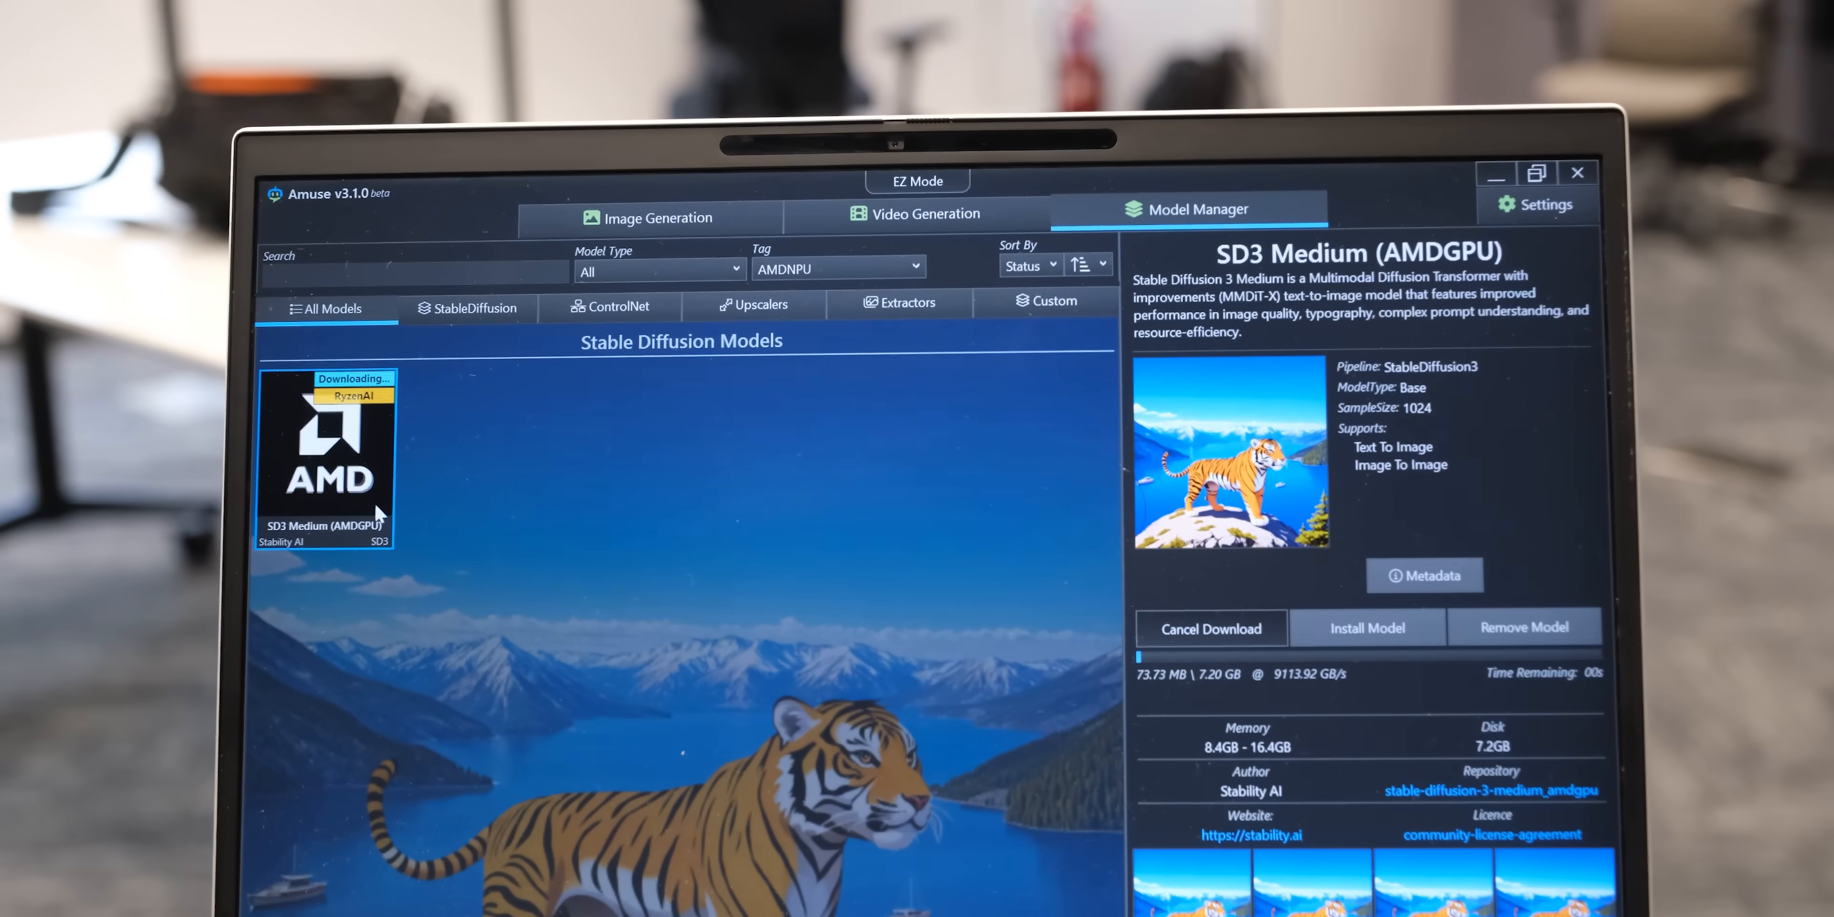
{"action": "left_click", "coordinate": [650, 218]}
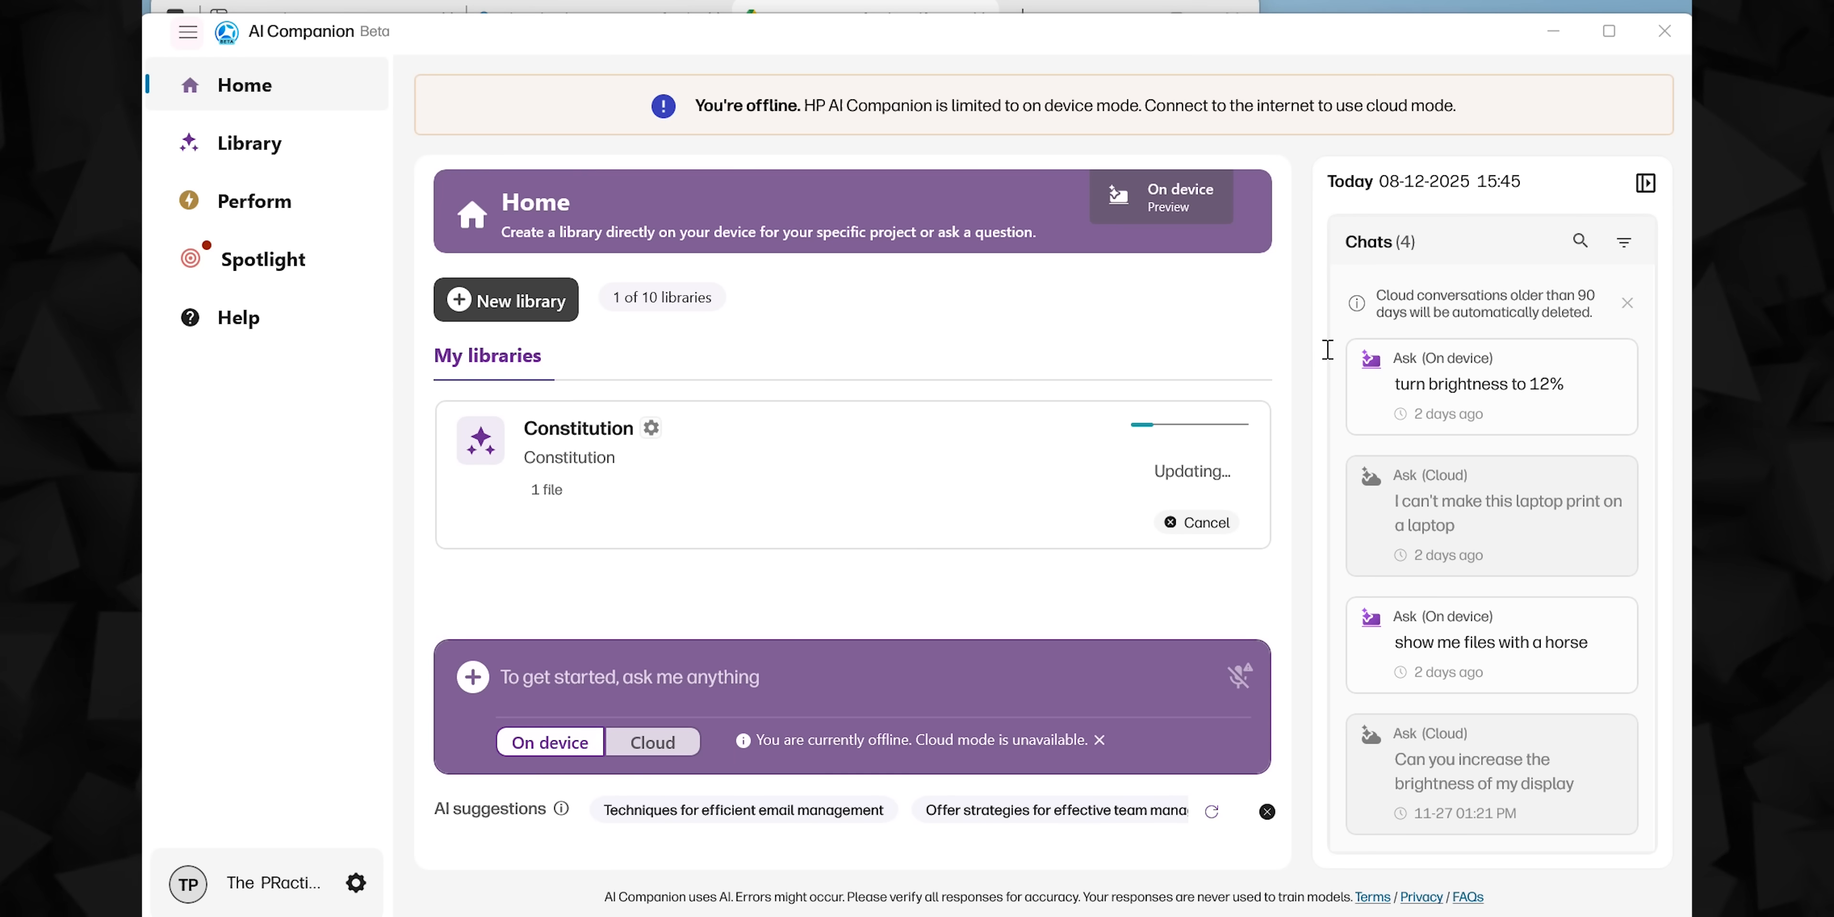
{"action": "mouse_move", "coordinate": [847, 45]}
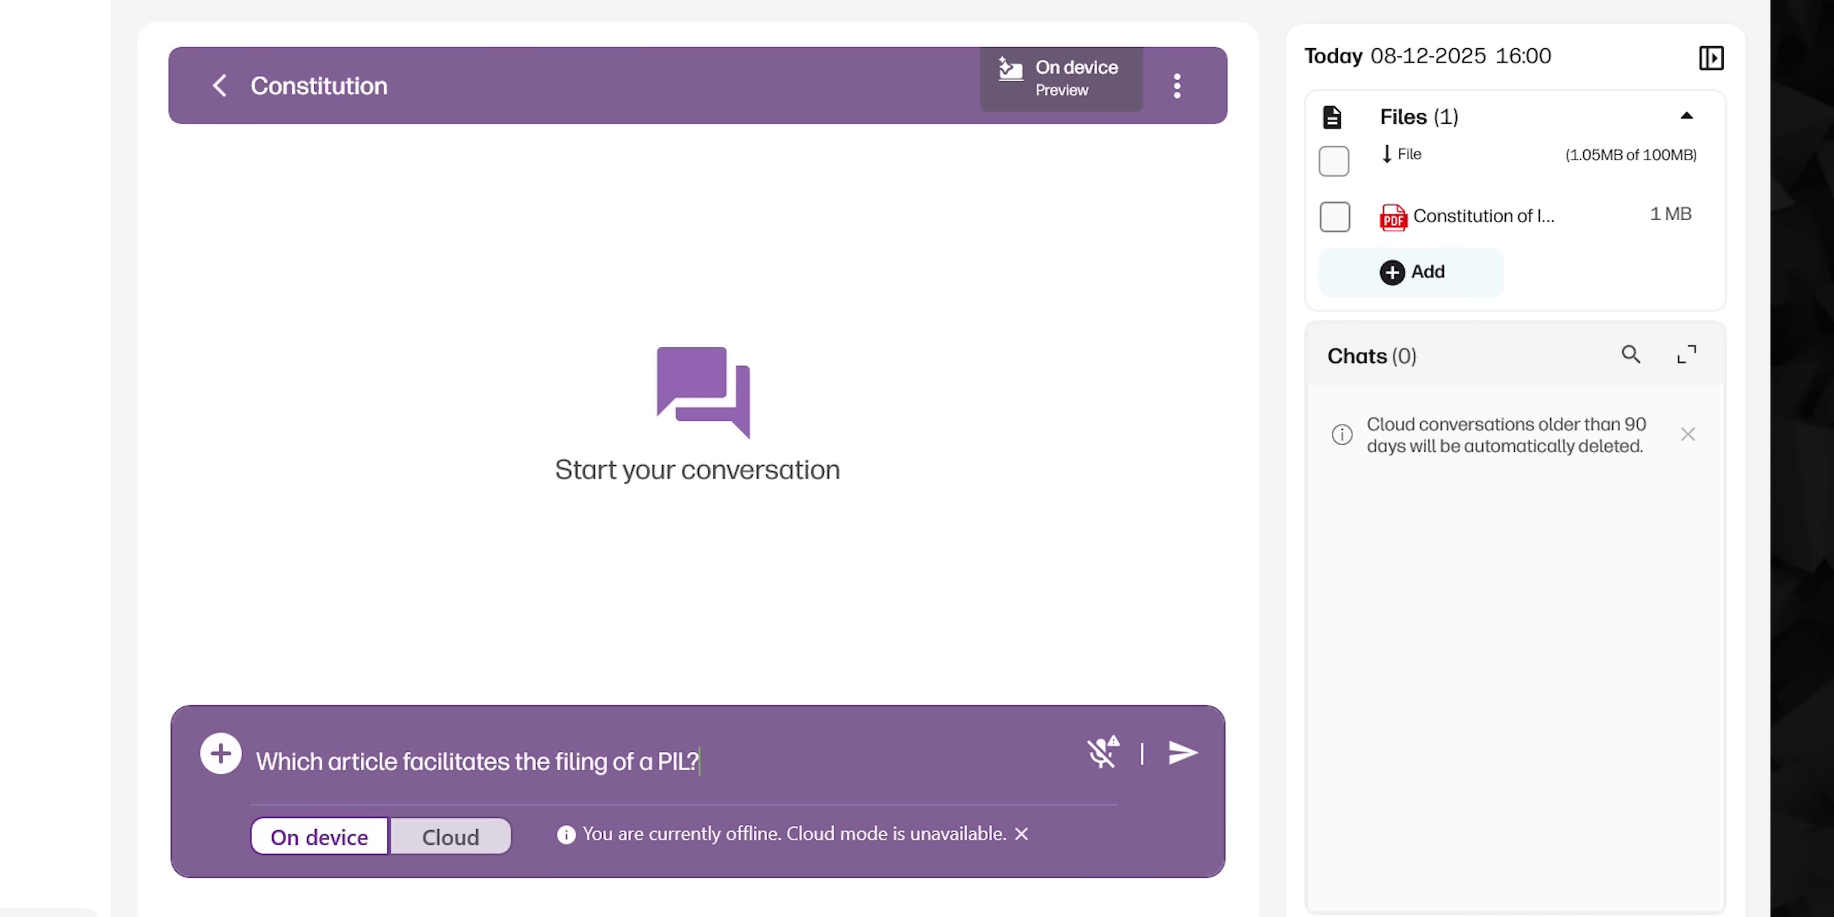
Send the Constitution question to the on-device assistant, then have Perform change brightness to 12%.
{"action": "left_click", "coordinate": [1181, 752]}
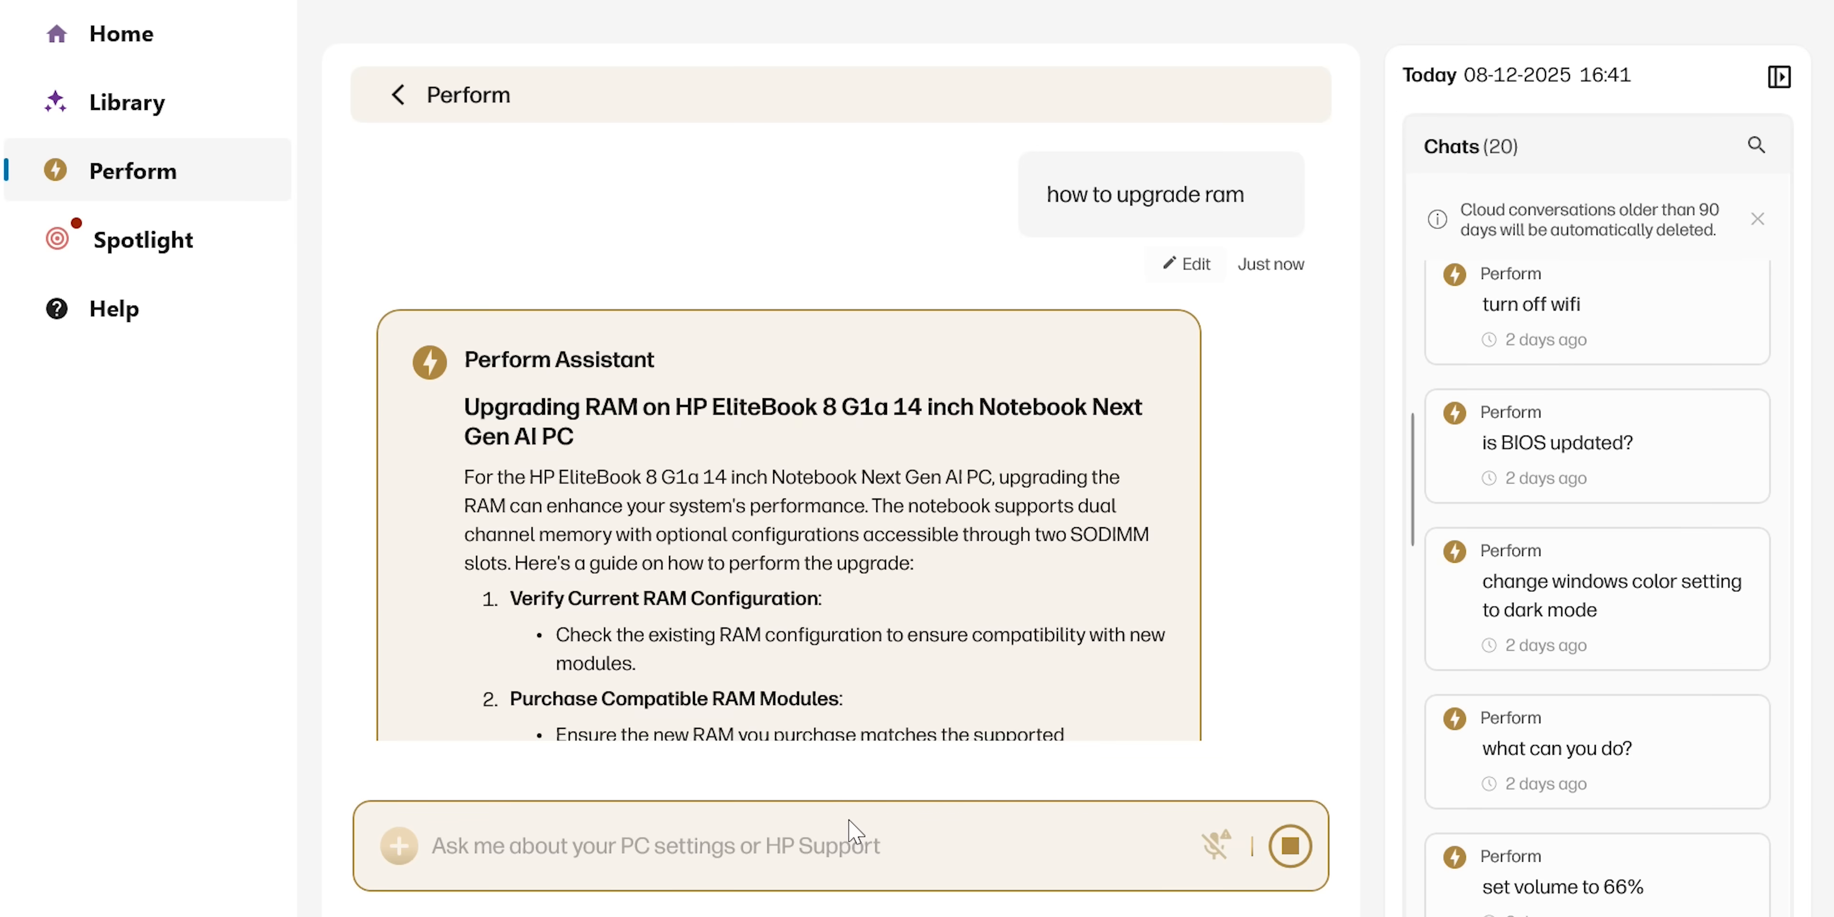
{"action": "scroll", "scroll_direction": "down", "scroll_amount": 3}
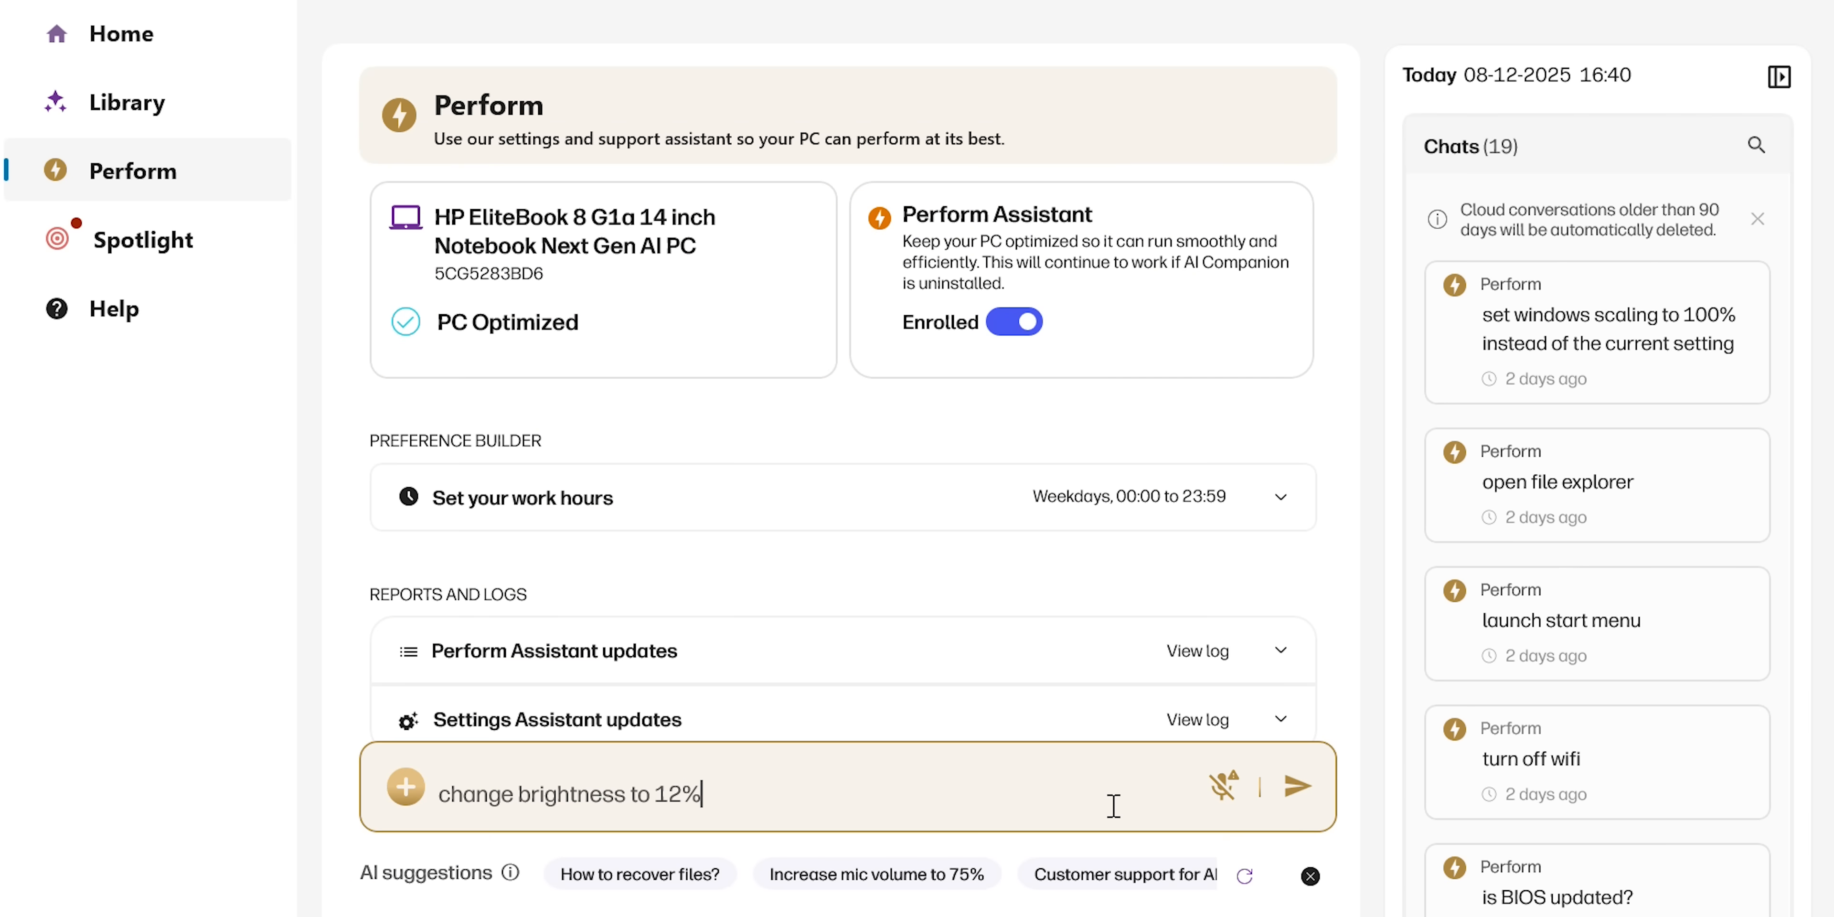
{"action": "left_click", "coordinate": [1297, 786]}
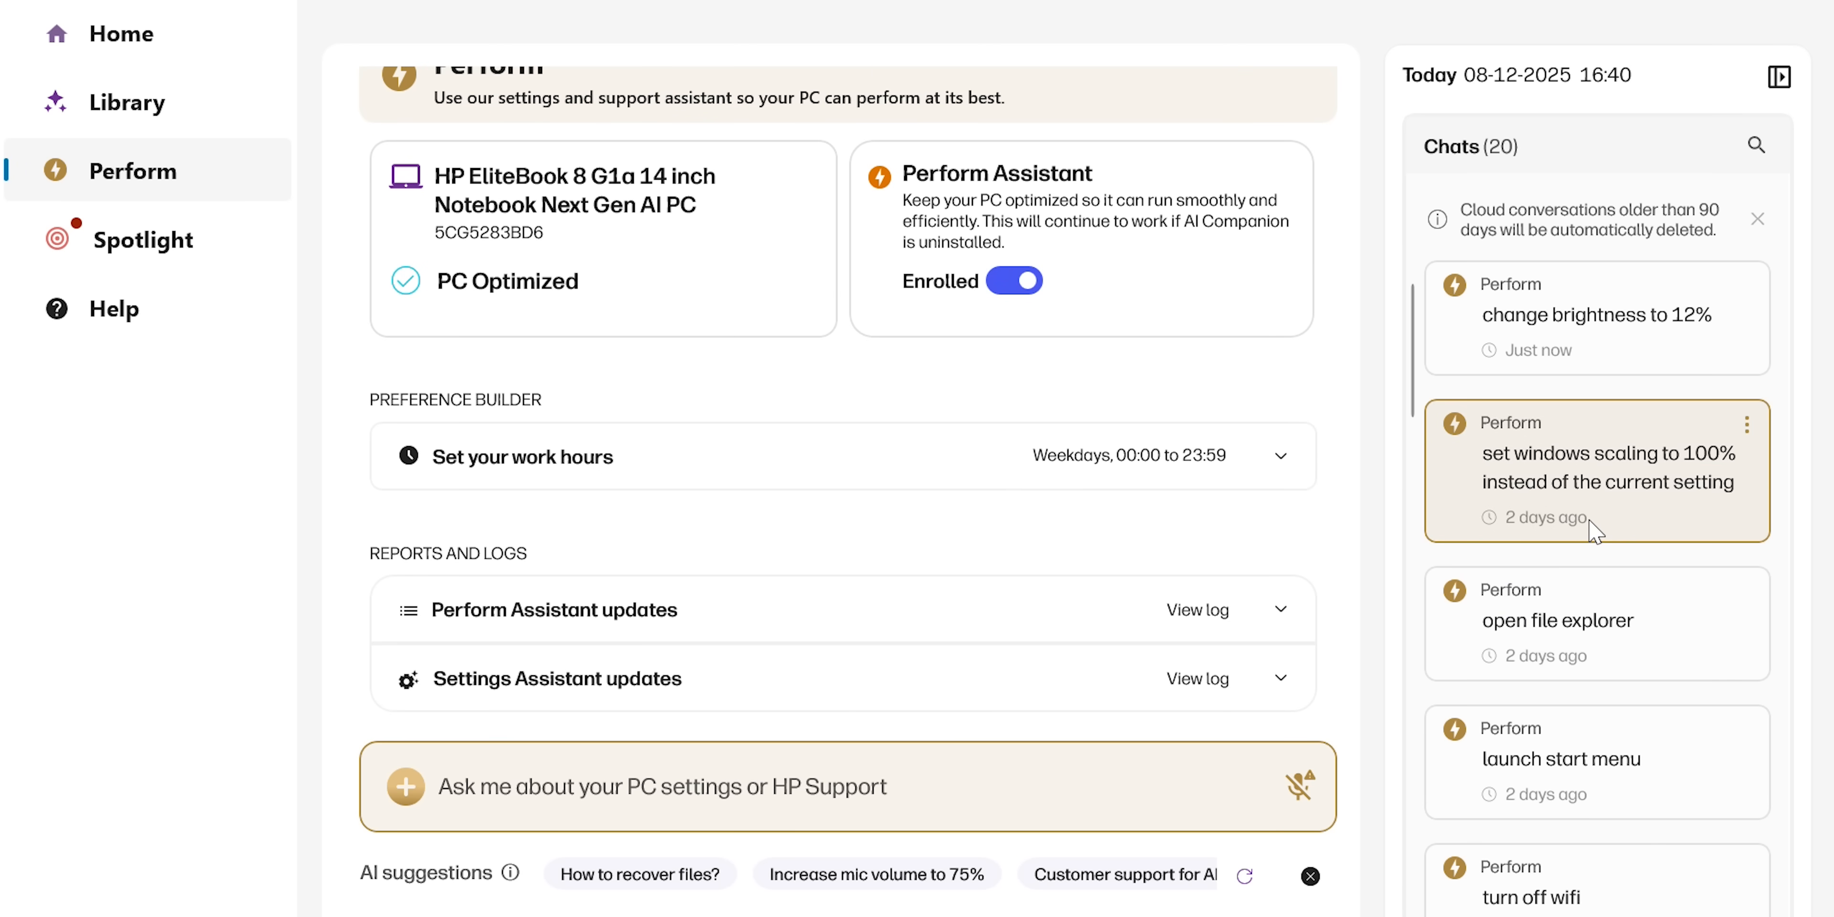
{"action": "scroll", "scroll_direction": "down", "scroll_amount": 3}
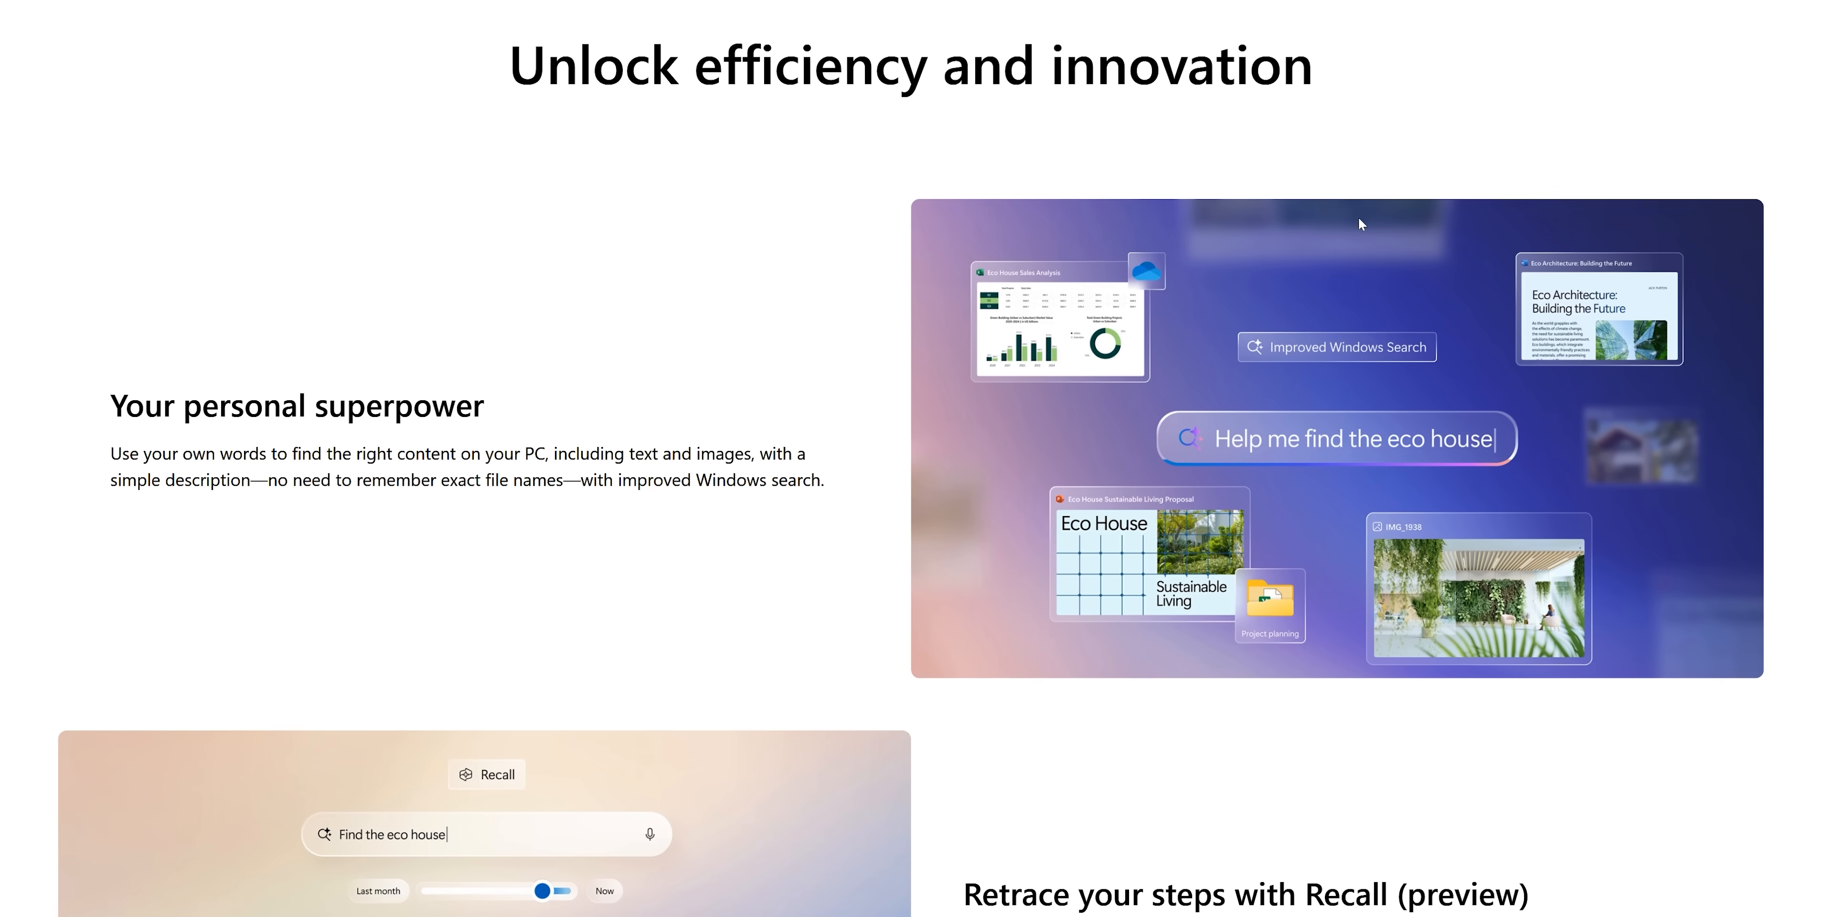
Scroll the Copilot+ PC page down past Your personal superpower to the Recall (preview) section.
{"action": "scroll", "scroll_direction": "down", "scroll_amount": 3}
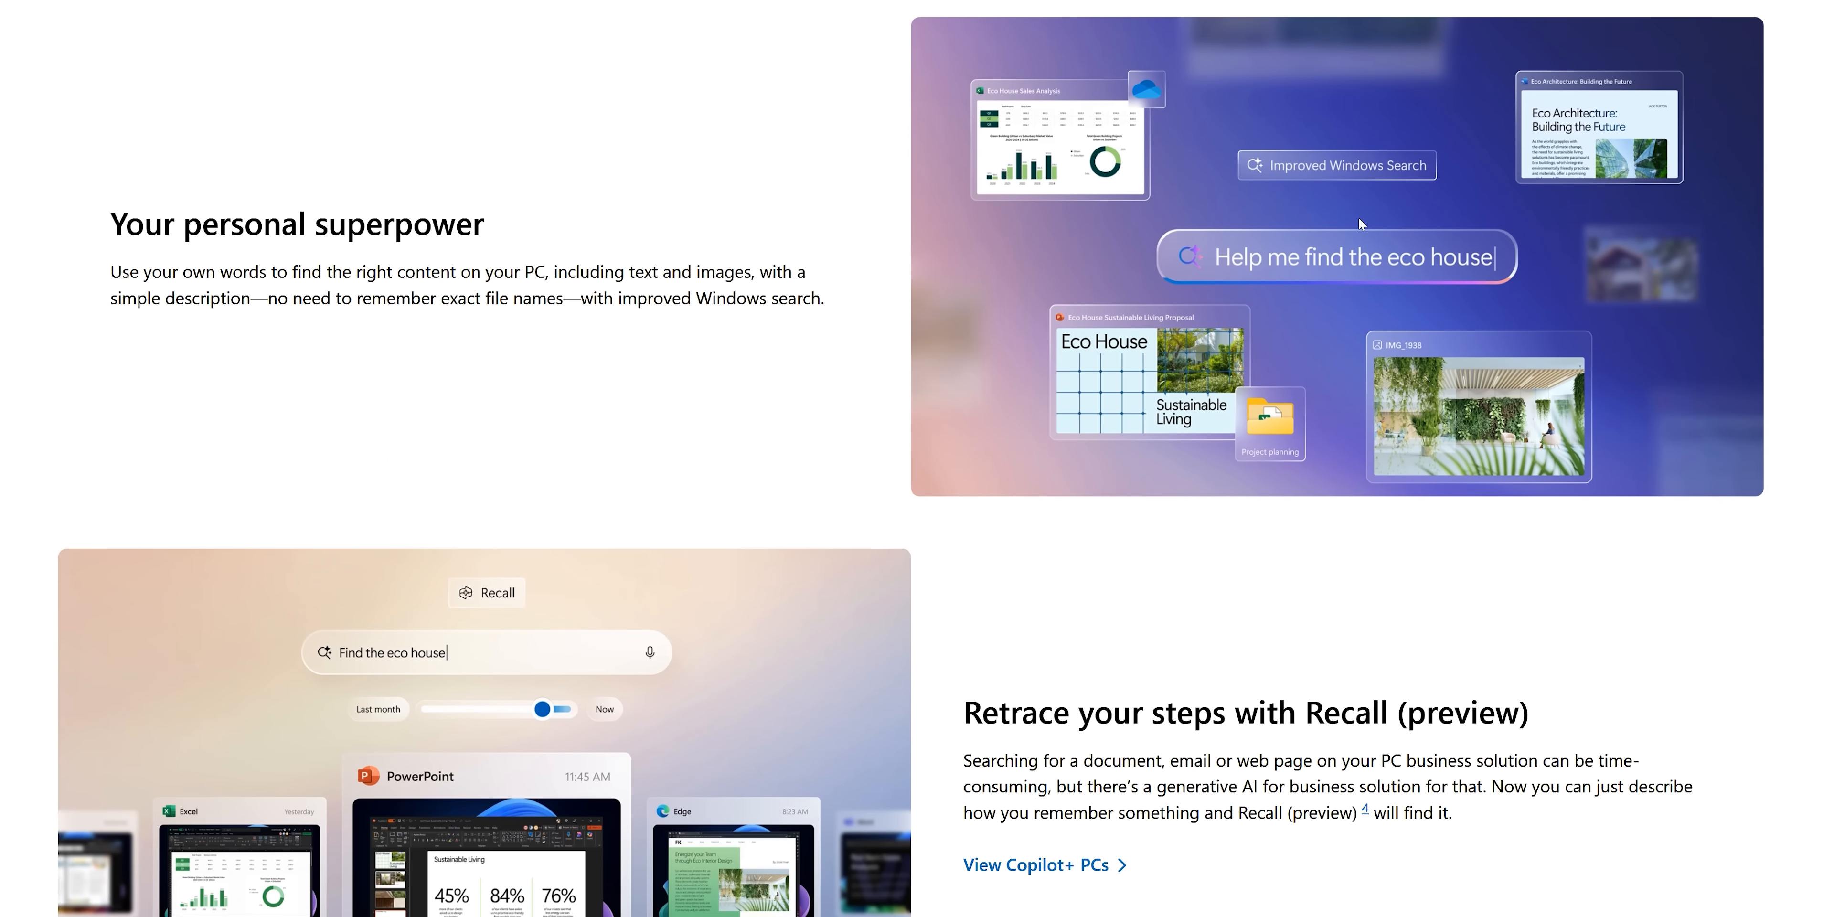
{"action": "scroll", "scroll_direction": "down", "scroll_amount": 3}
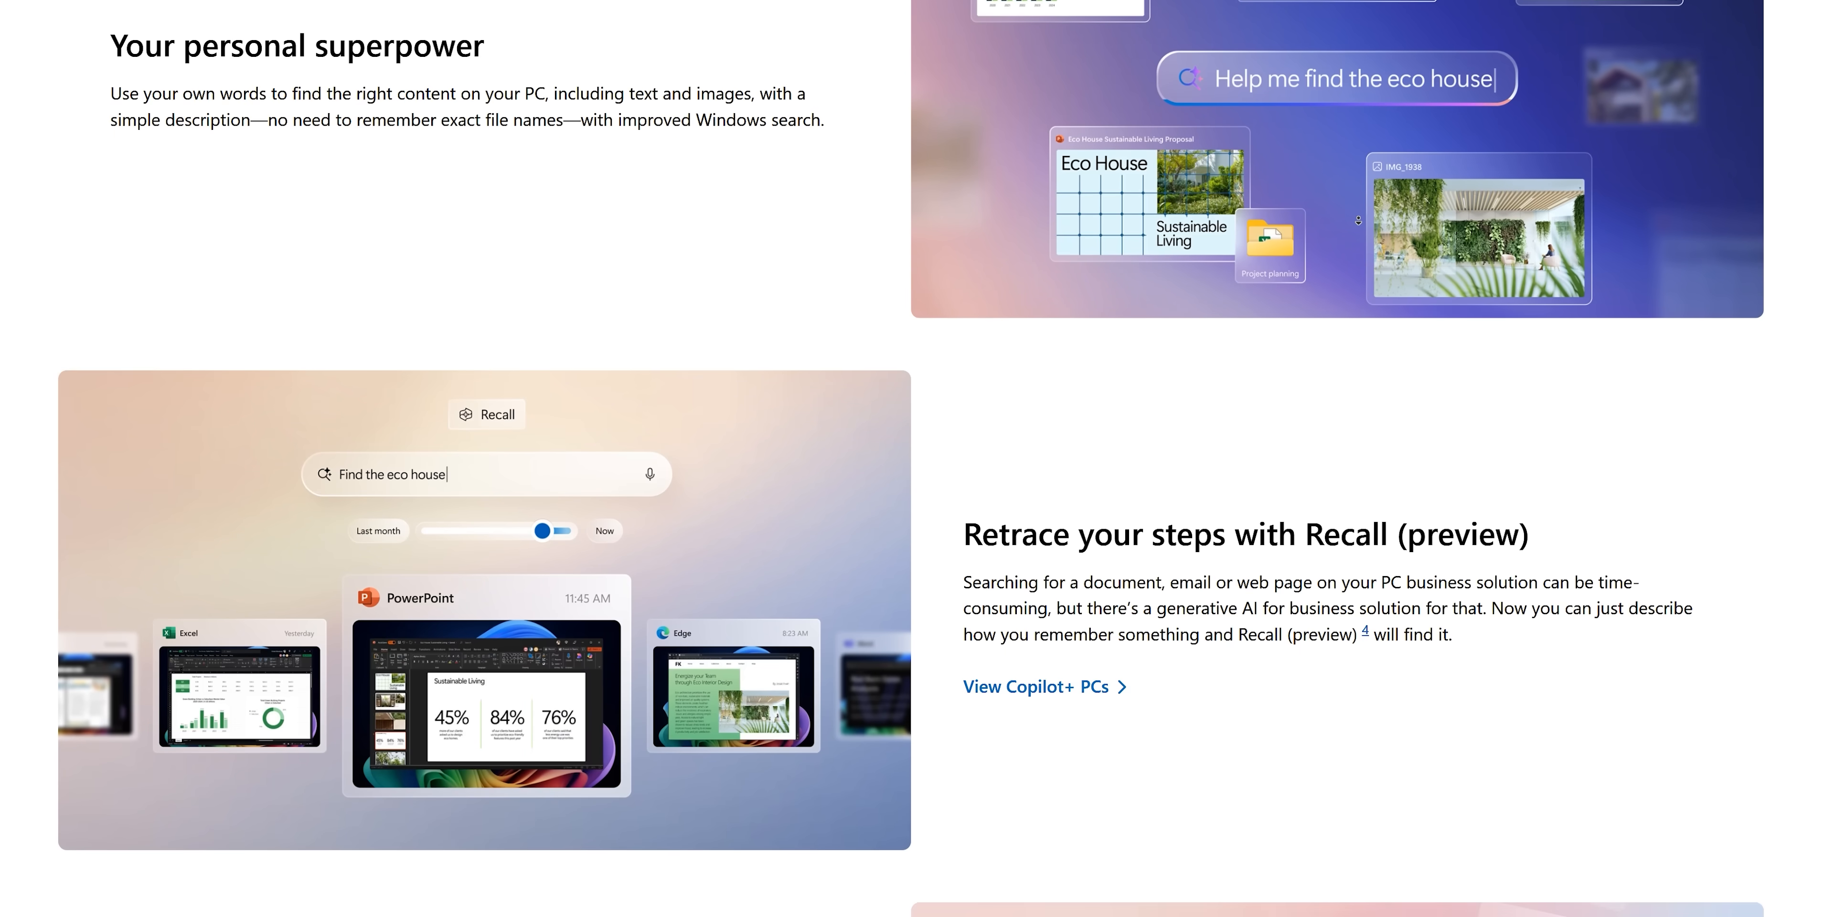
{"action": "scroll", "scroll_direction": "down", "scroll_amount": 3}
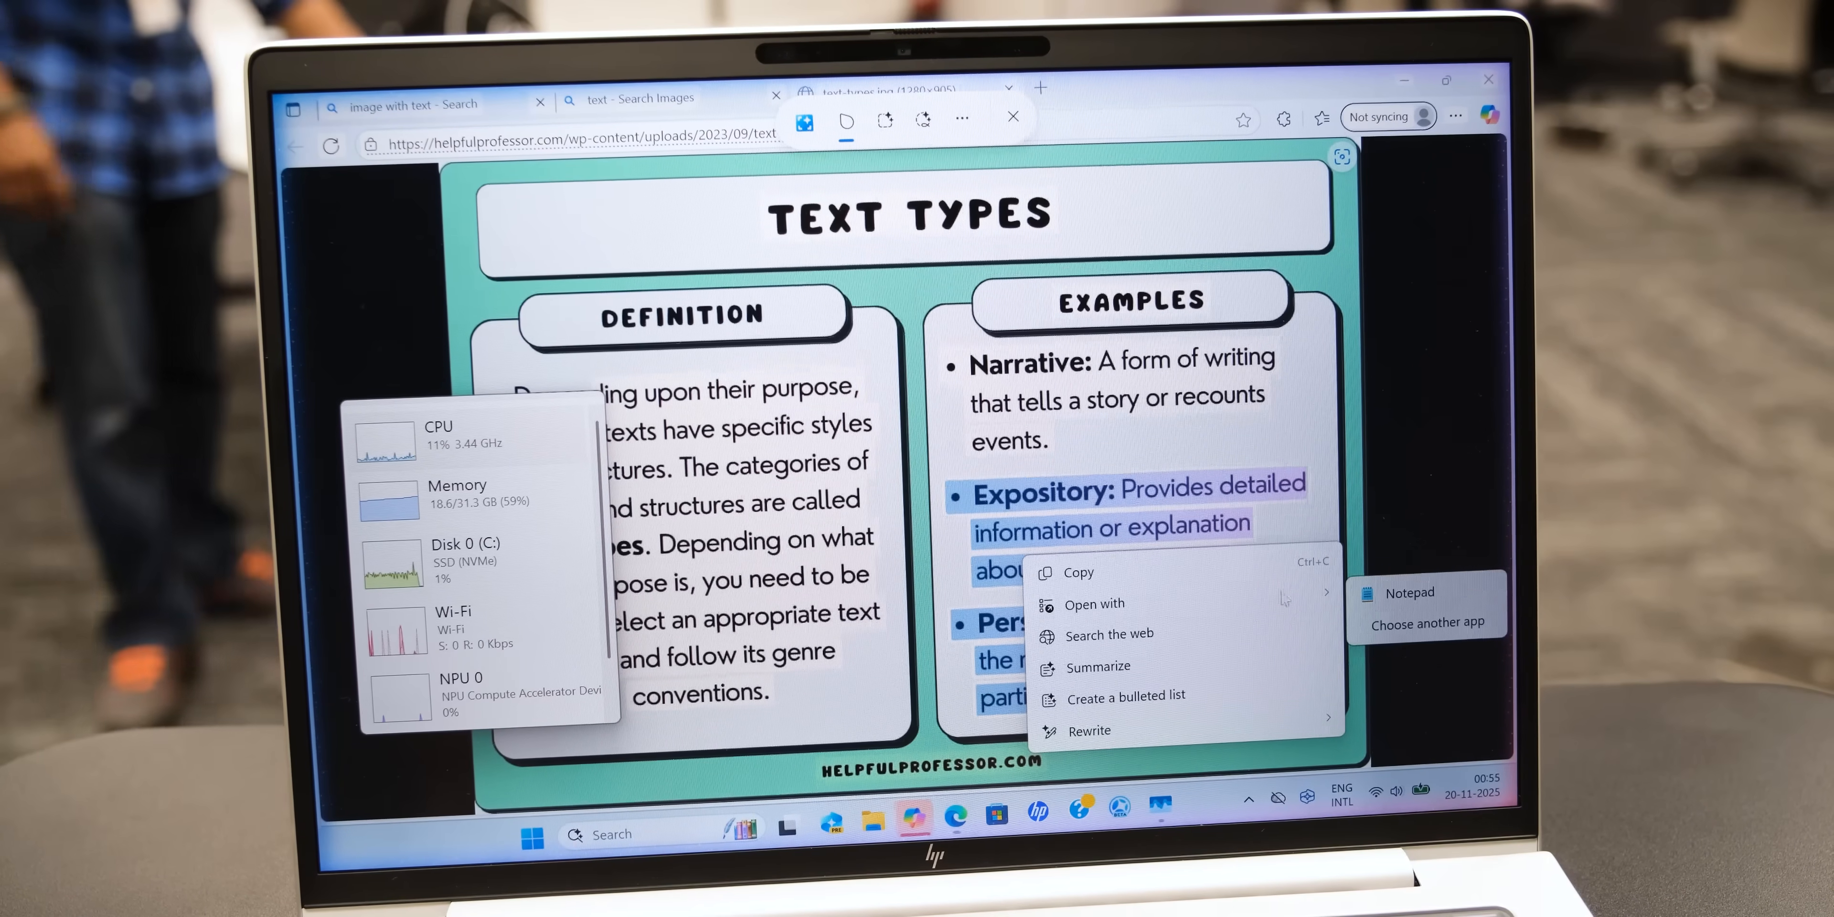
Send the Expository and Persuasive text extracted from the Text Types image to Notepad via Click to Do.
{"action": "left_click", "coordinate": [1410, 593]}
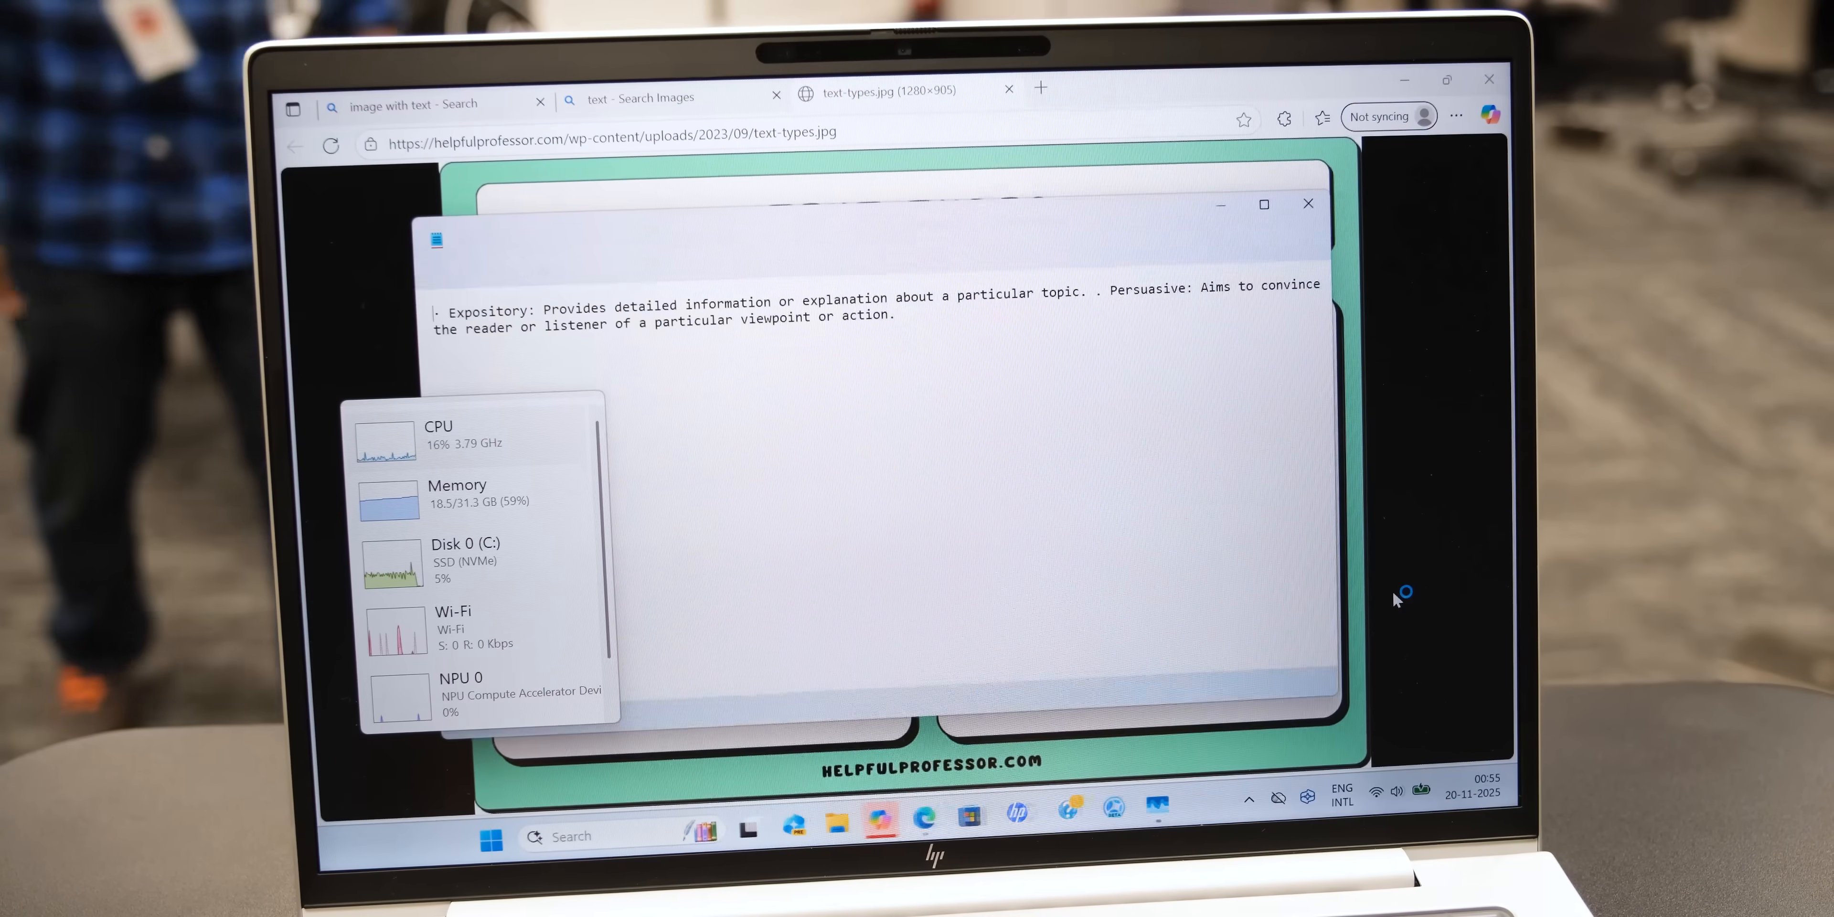